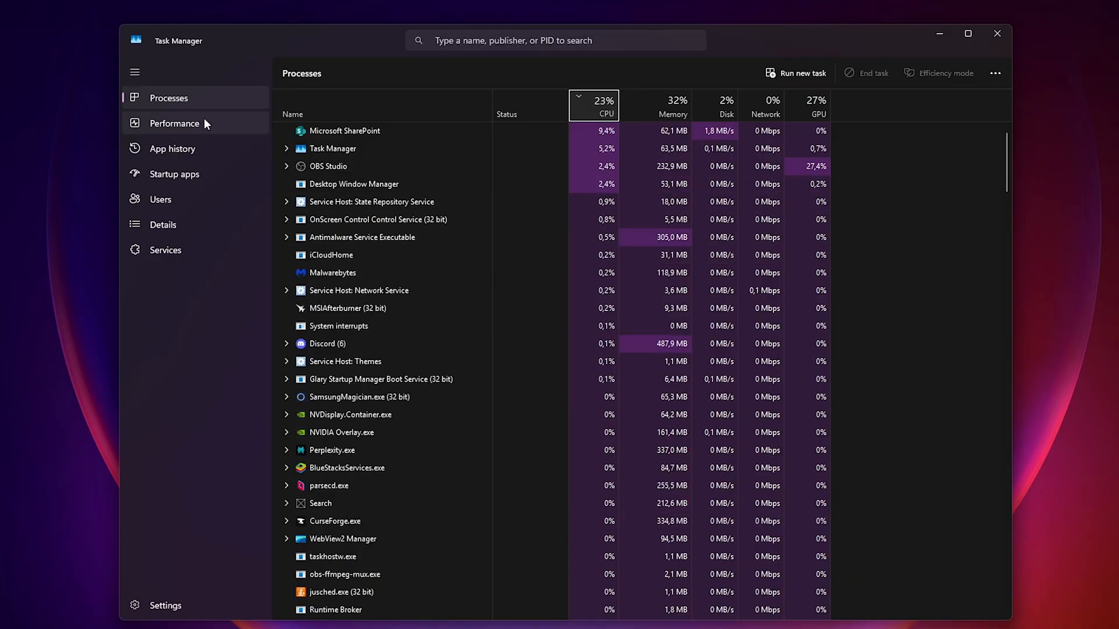
Step: Check the CPU details in Task Manager, then shut the computer down from Start's power menu
click(175, 124)
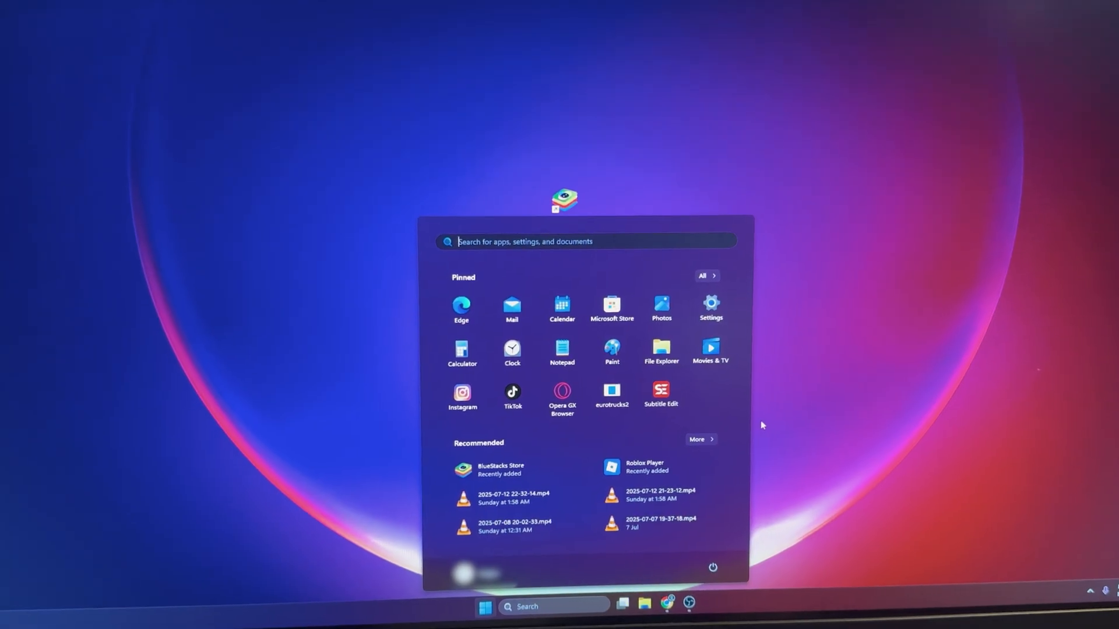
click(713, 583)
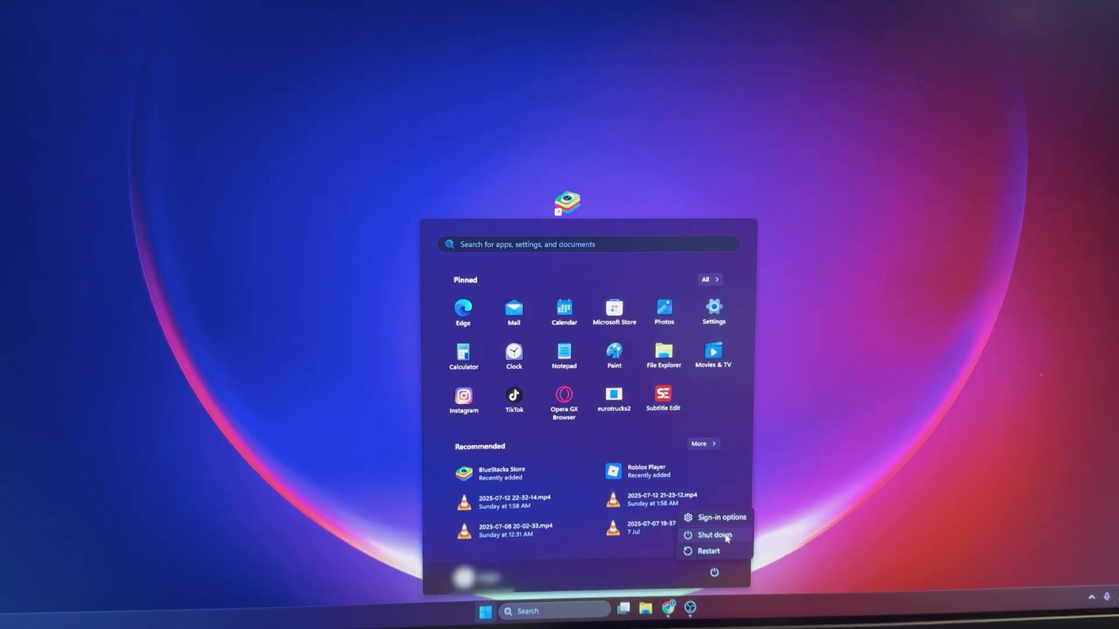
click(708, 551)
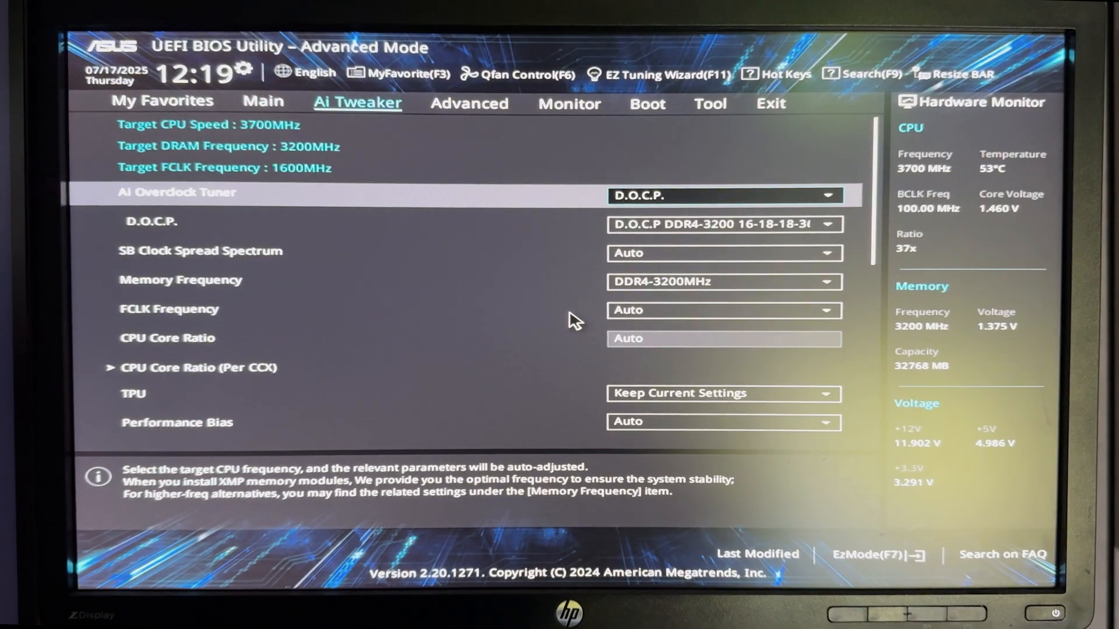
Step: Show CPU Configuration under Advanced and confirm SVM Mode virtualization is Enabled
click(468, 103)
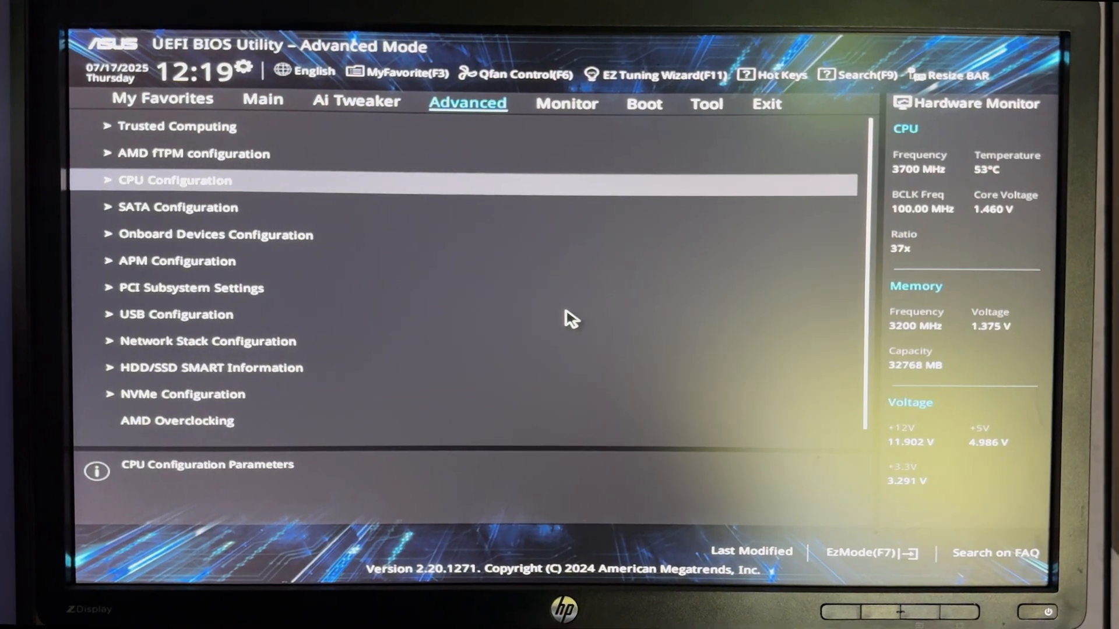
click(173, 181)
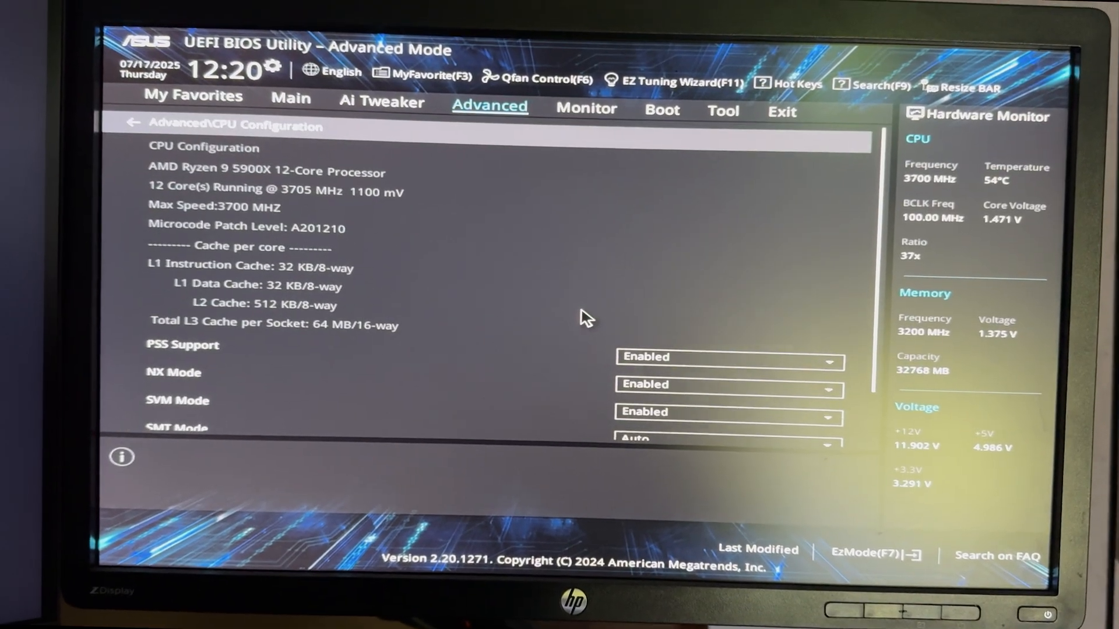
click(781, 112)
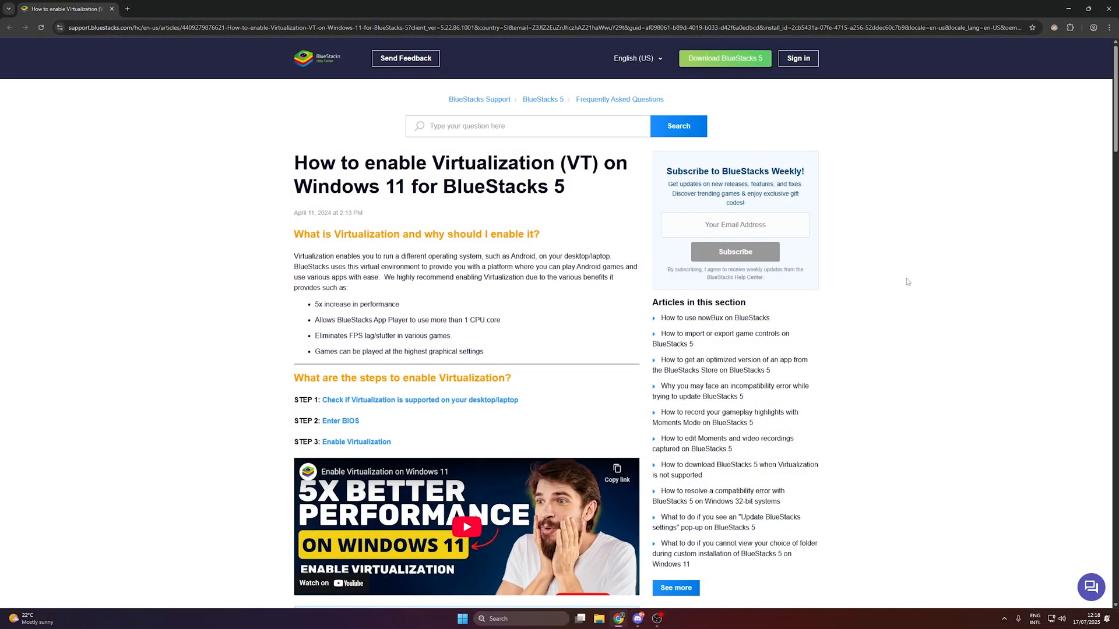
Step: Scroll the virtualization guide down to its 'How can I do this?' BIOS-entry steps
scroll(down, 3)
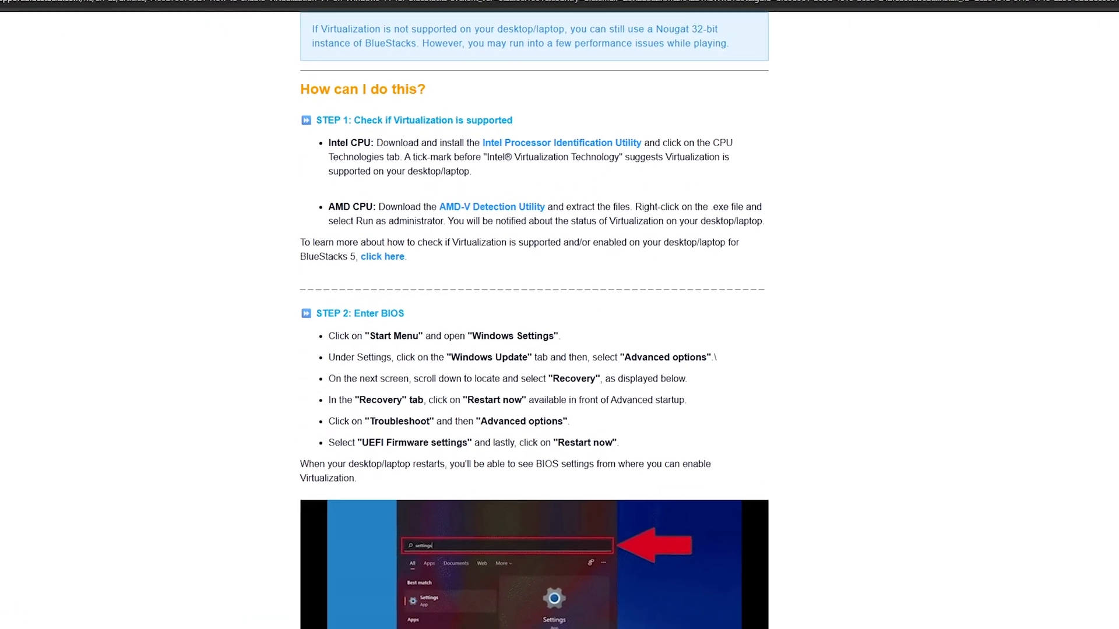
scroll(down, 3)
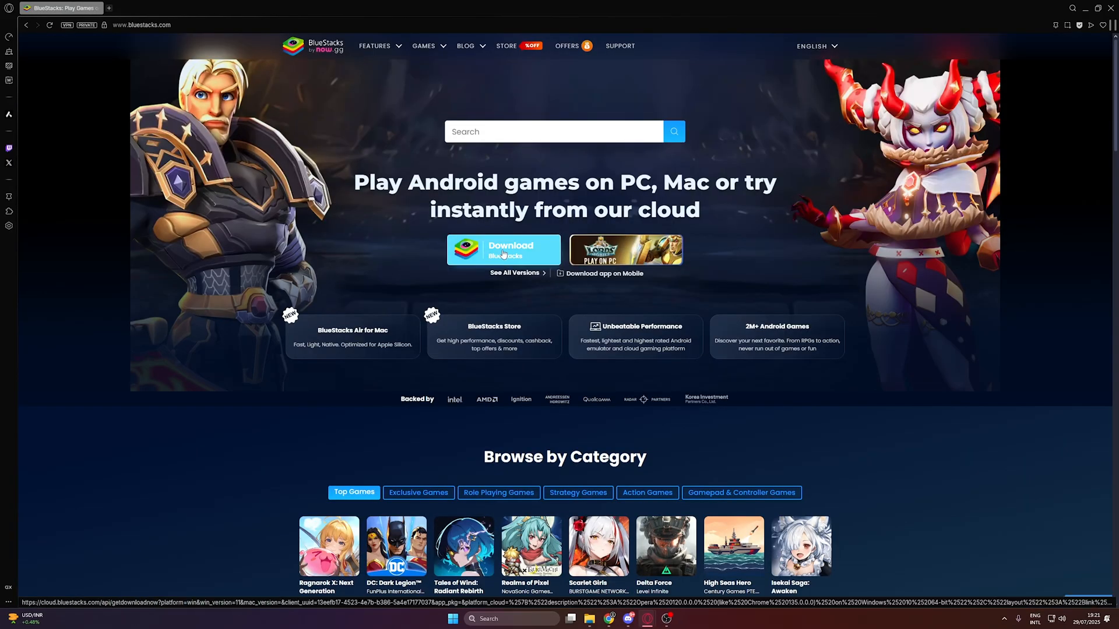
Step: Start the BlueStacks installer download from bluestacks.com
click(503, 250)
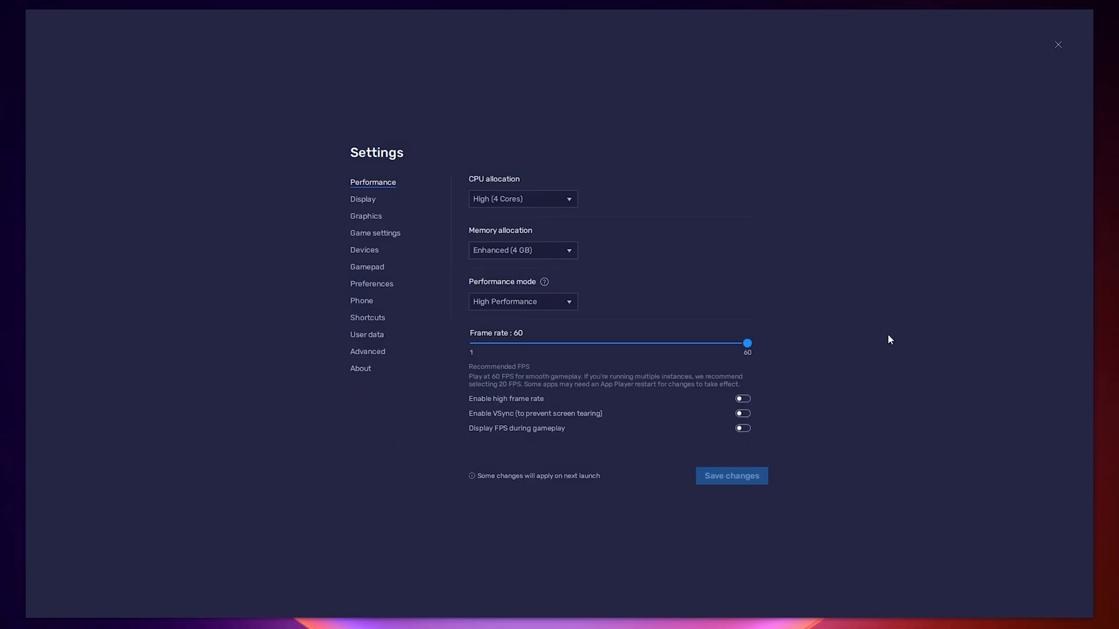
Step: Save performance as Medium (2 Cores), Standard (2 GB), Low Memory mode and 30 fps frame rate
click(522, 198)
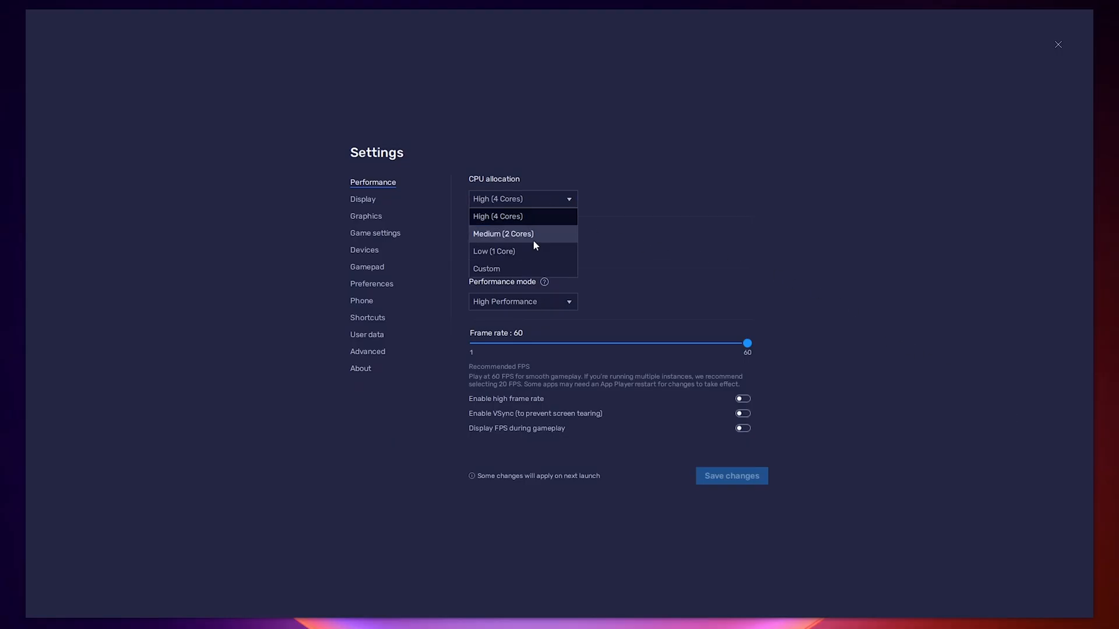
mouse_move(515, 259)
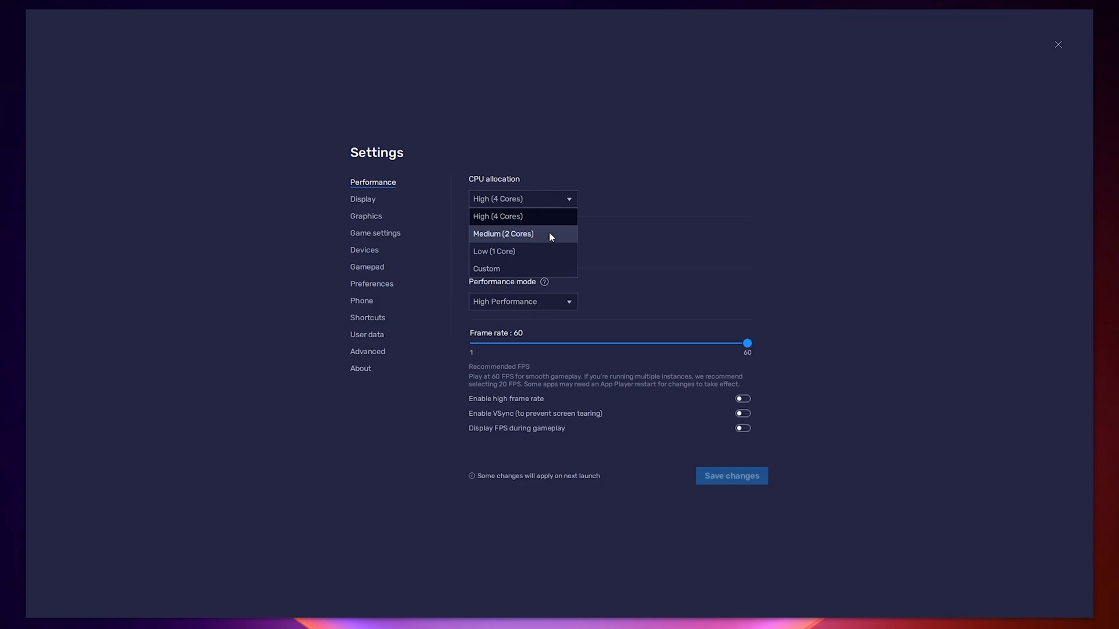
click(504, 233)
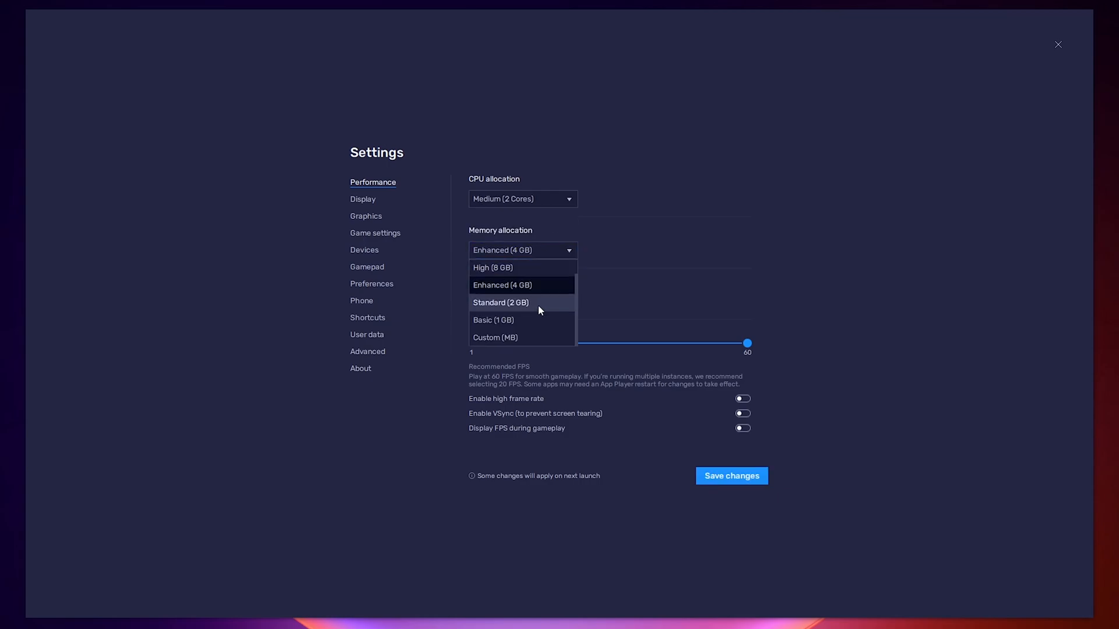
click(502, 303)
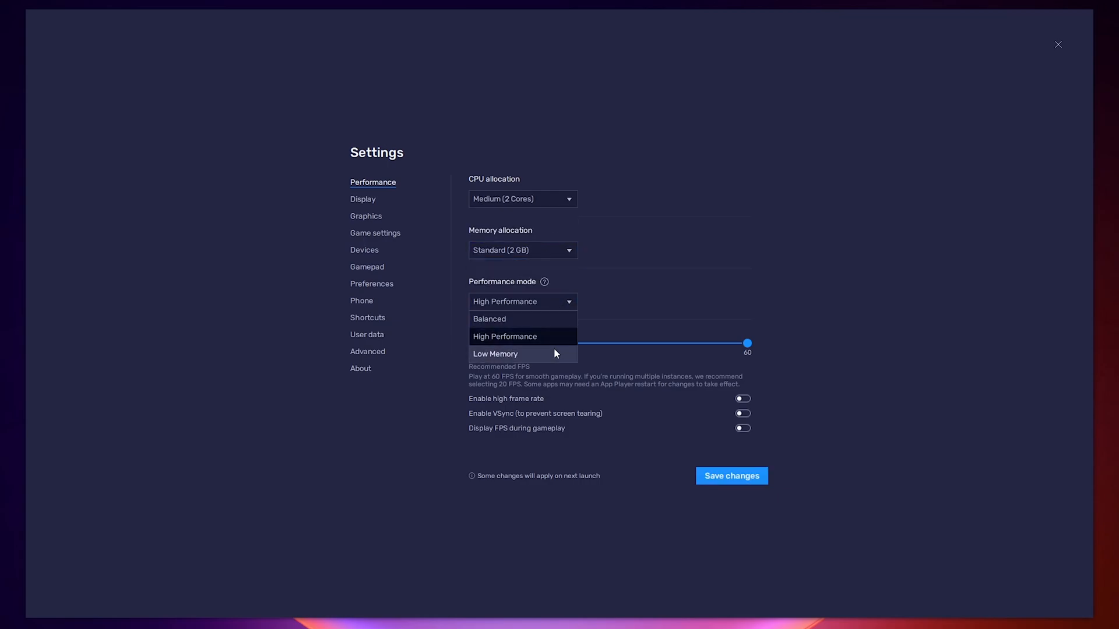
click(495, 355)
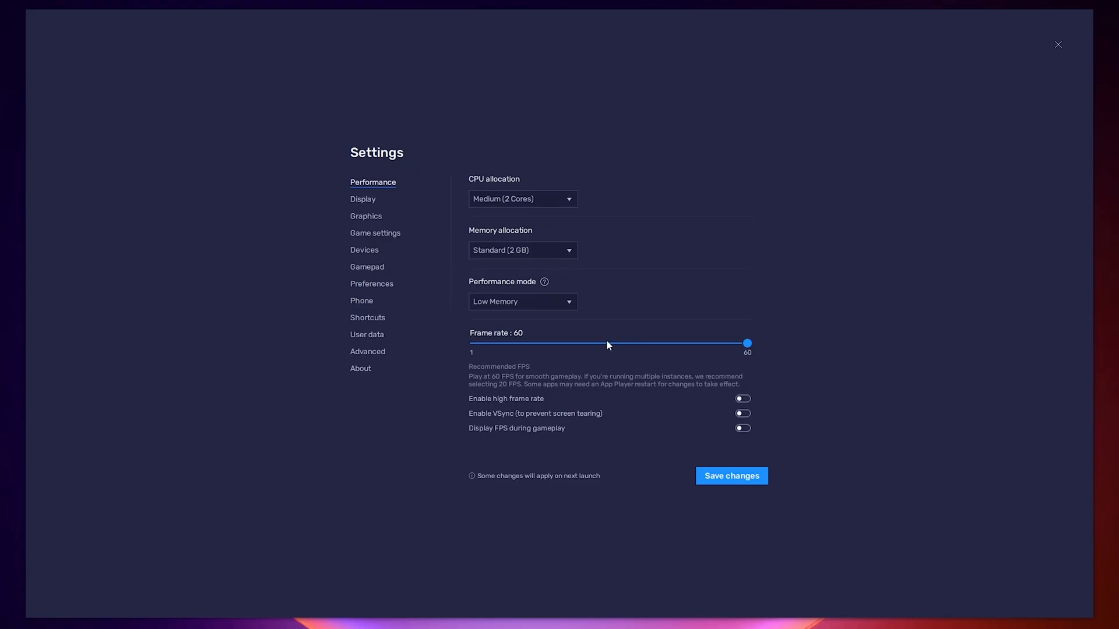
drag(747, 342, 606, 343)
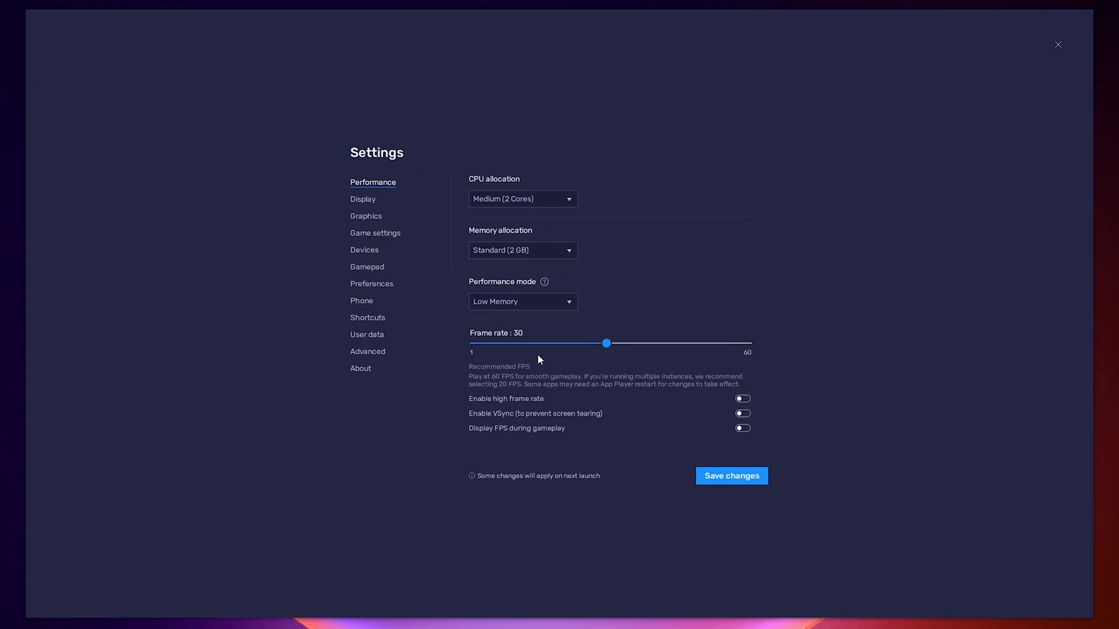
click(1059, 45)
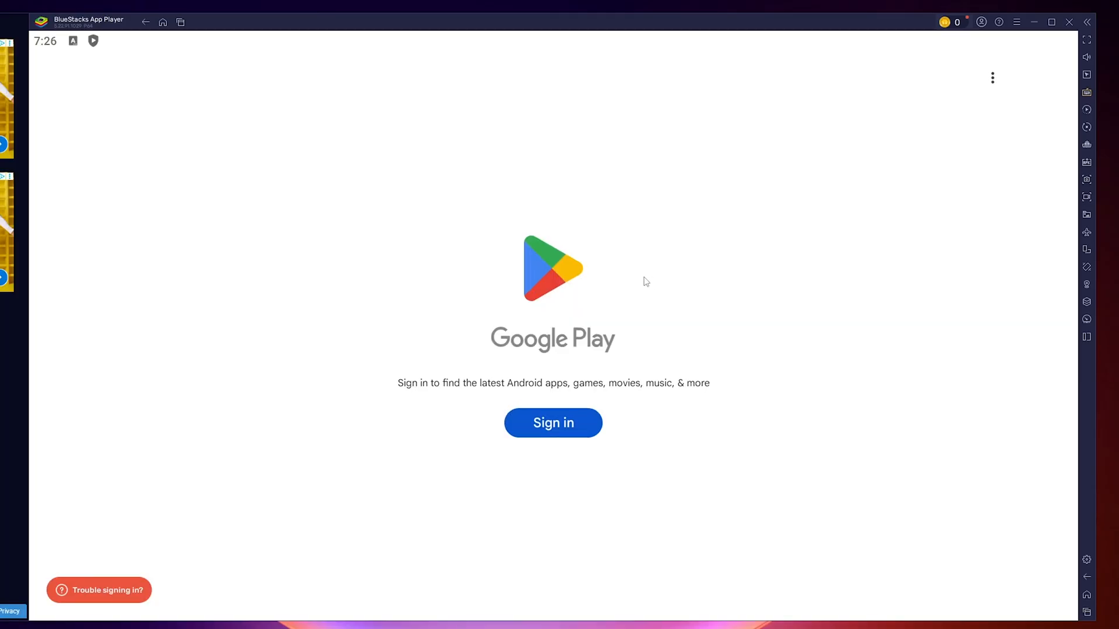
Step: Sign in to Google Play and install Roblox from its store page
click(553, 423)
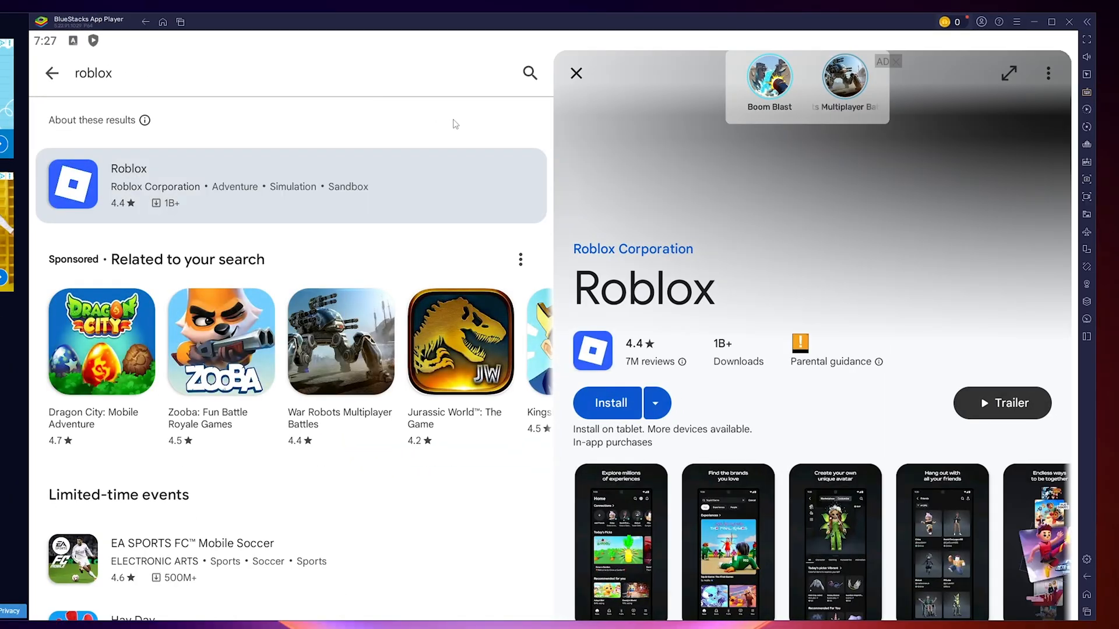
click(606, 402)
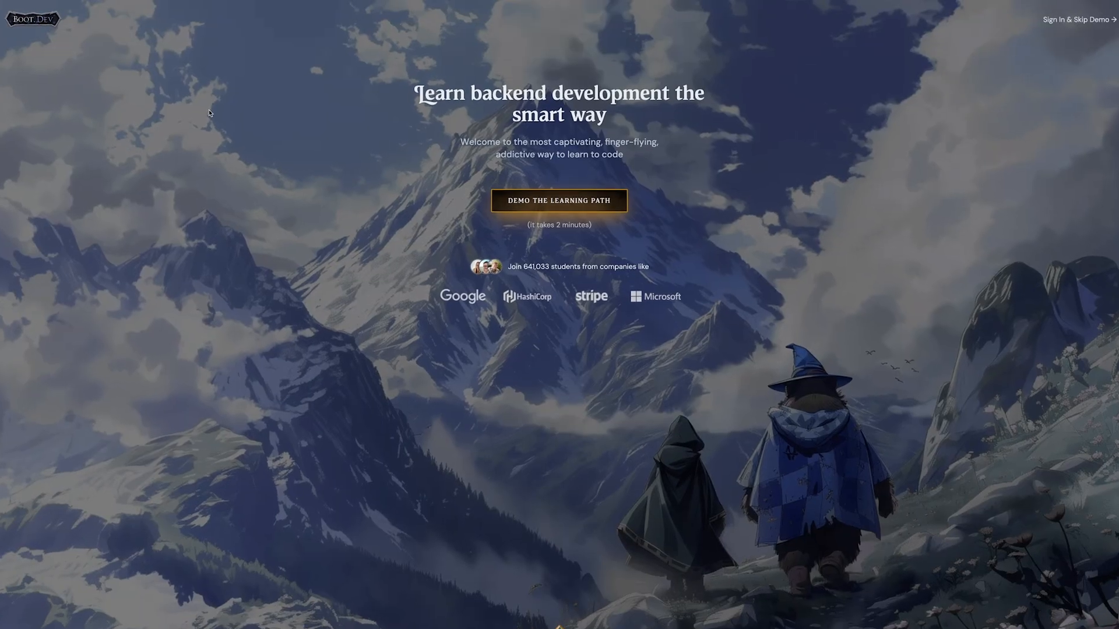
Step: Run the learning path and coding demos, then start the Learn Linux course from the dashboard
click(559, 201)
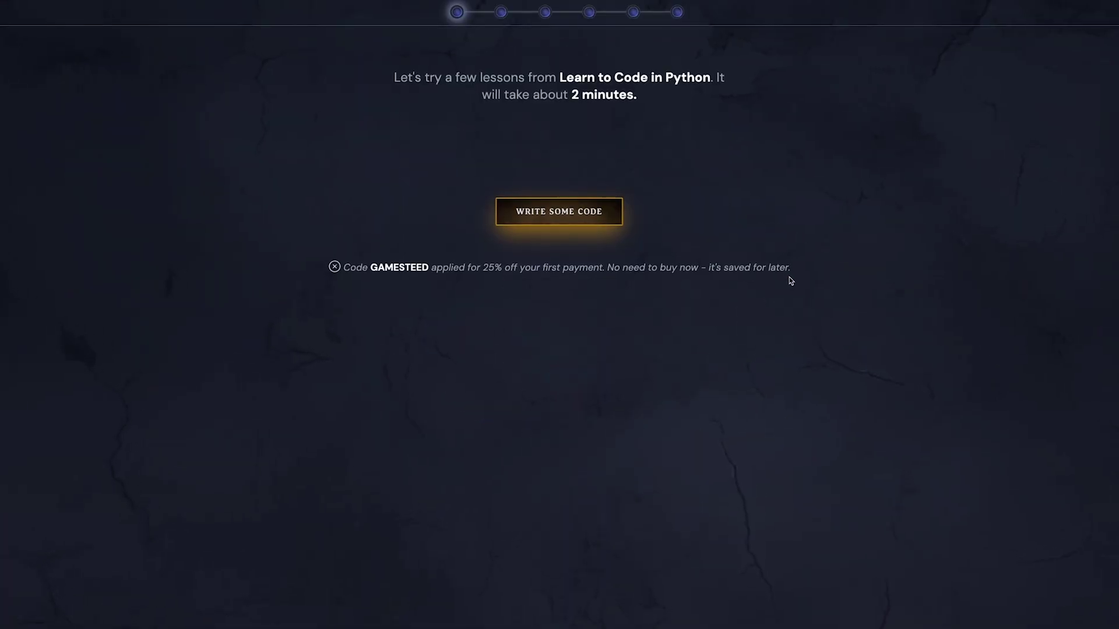
click(560, 211)
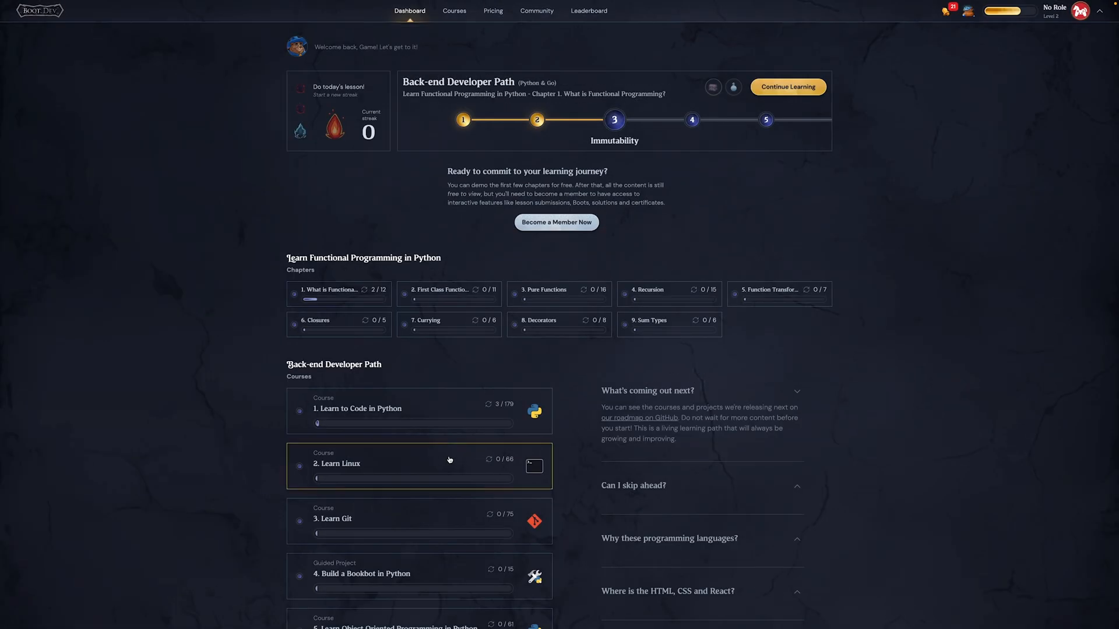
click(419, 466)
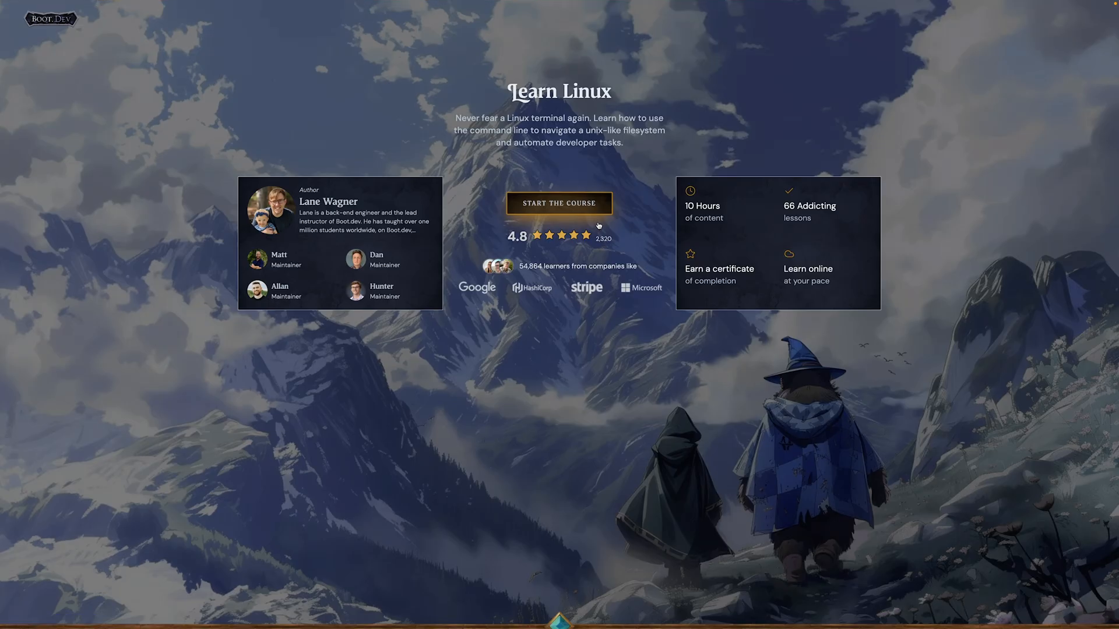
click(559, 203)
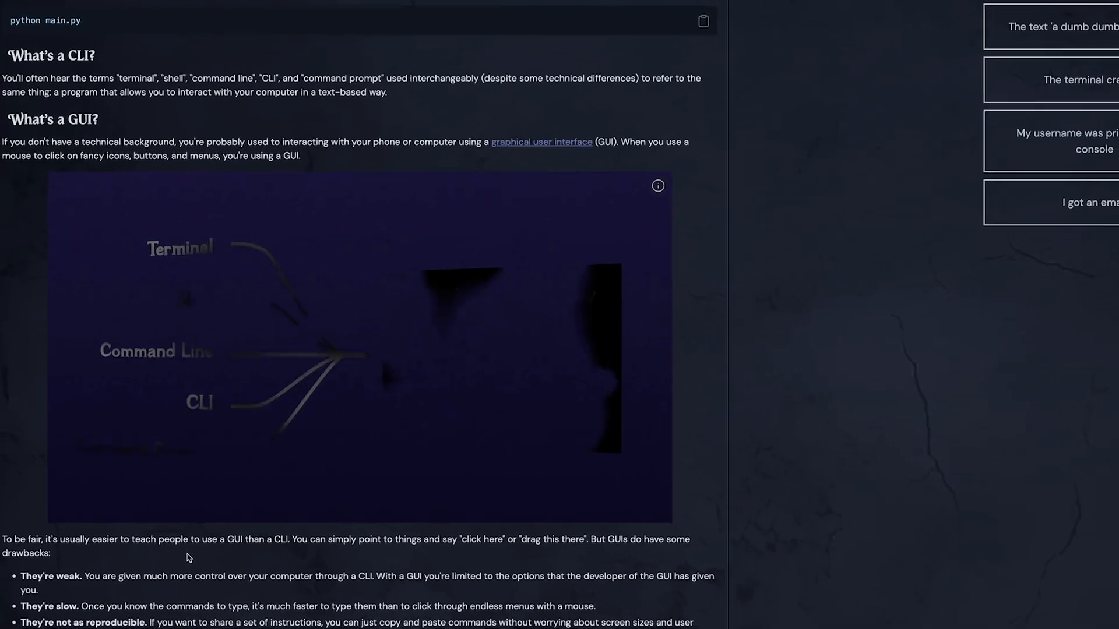
Step: Scroll through Boot.dev's membership pricing and return to the BlueStacks App Player window
scroll(down, 3)
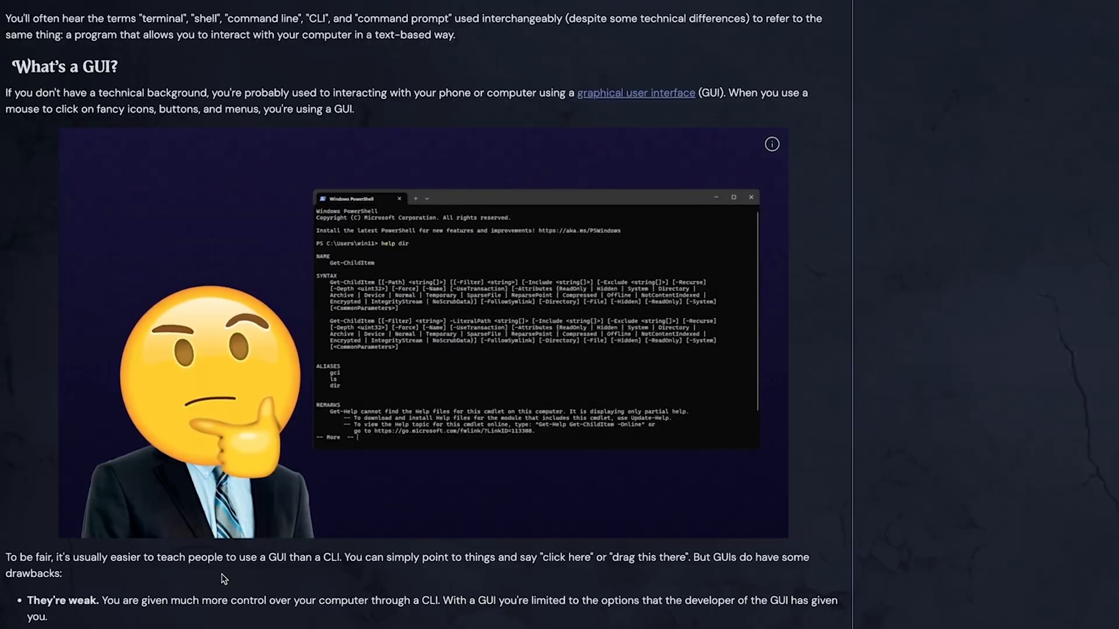
scroll(down, 3)
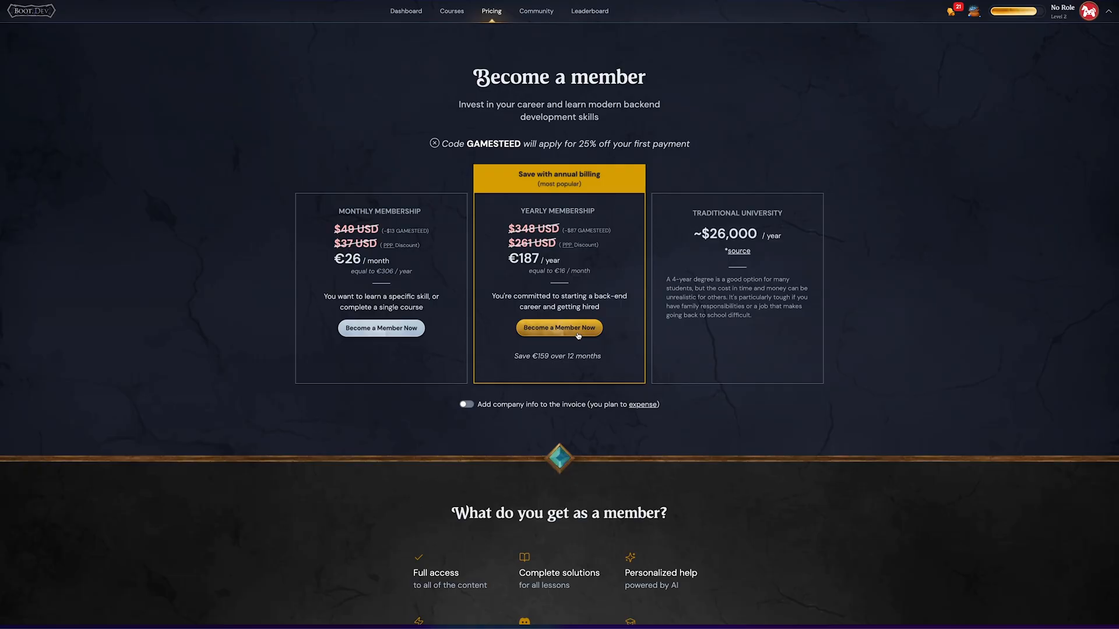
scroll(down, 3)
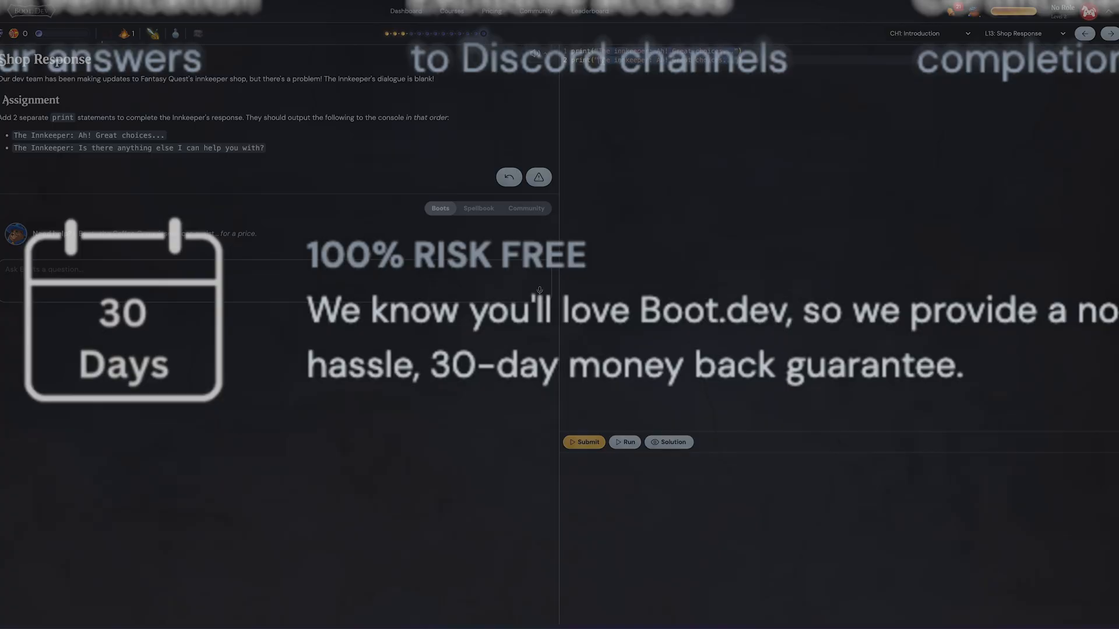
click(625, 443)
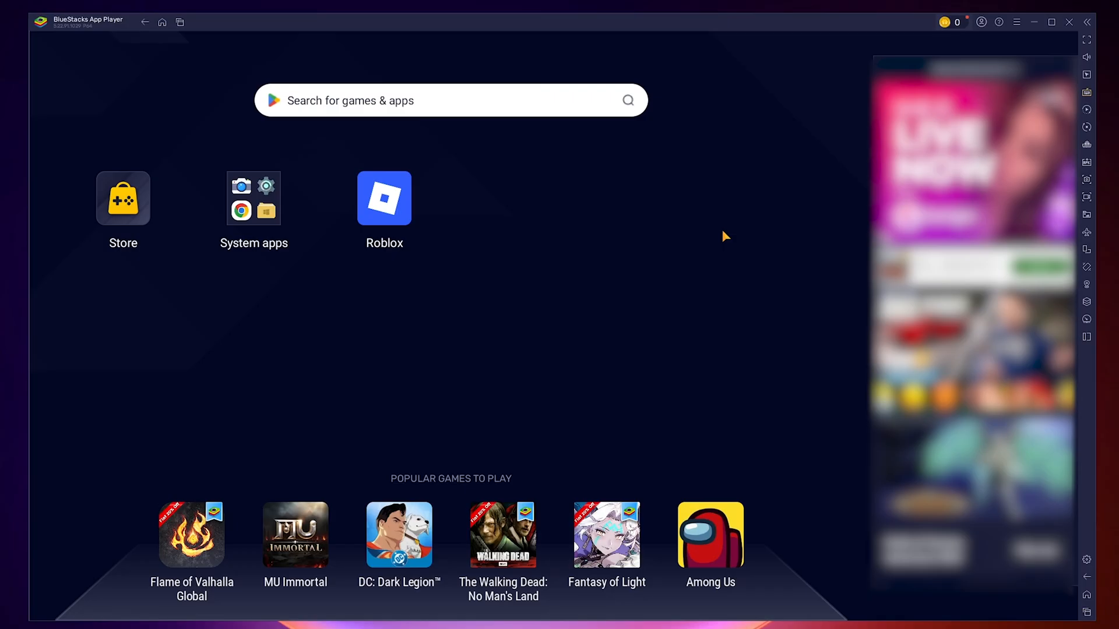
Step: Close the BlueStacks App Player and confirm quitting it
click(1070, 22)
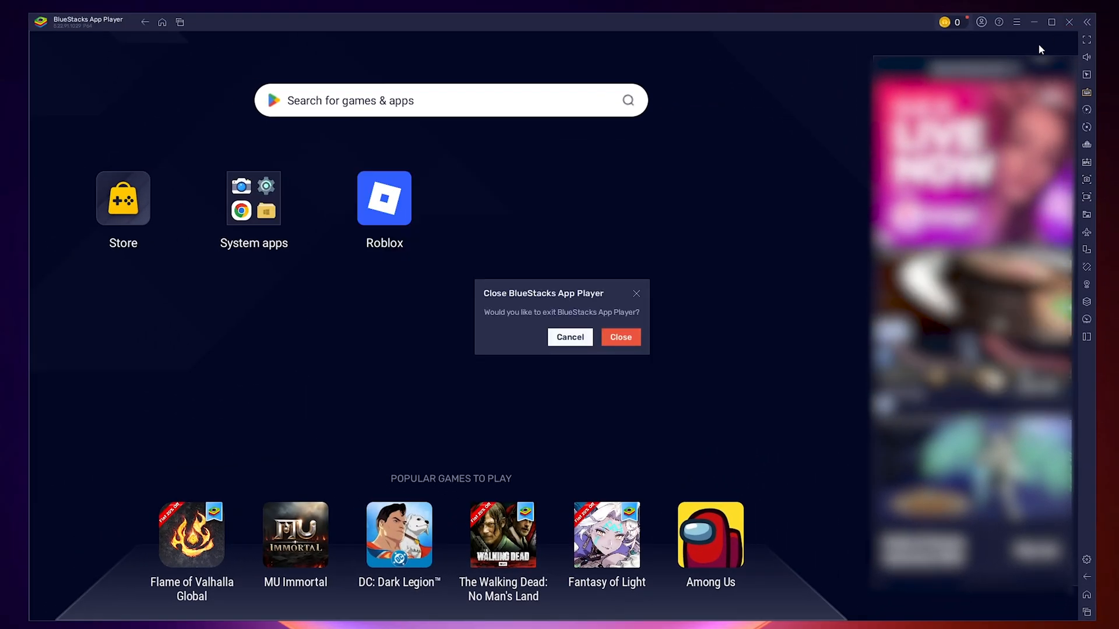
click(620, 337)
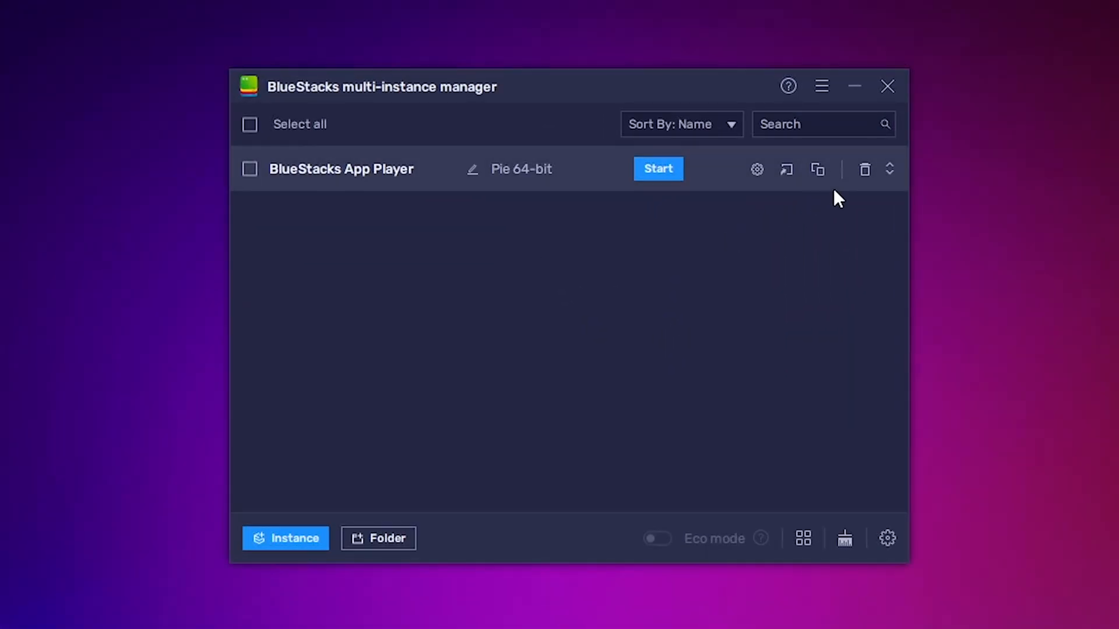
Step: Clone the original instance into three Low Memory instances, App Player 1, 2 and 3
click(817, 169)
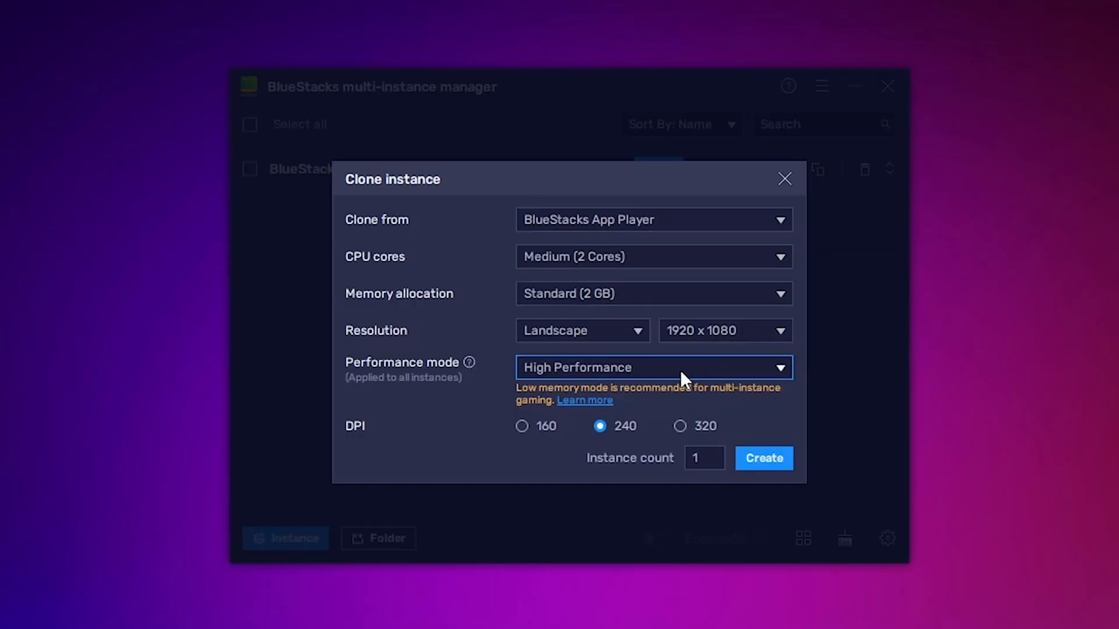
click(654, 367)
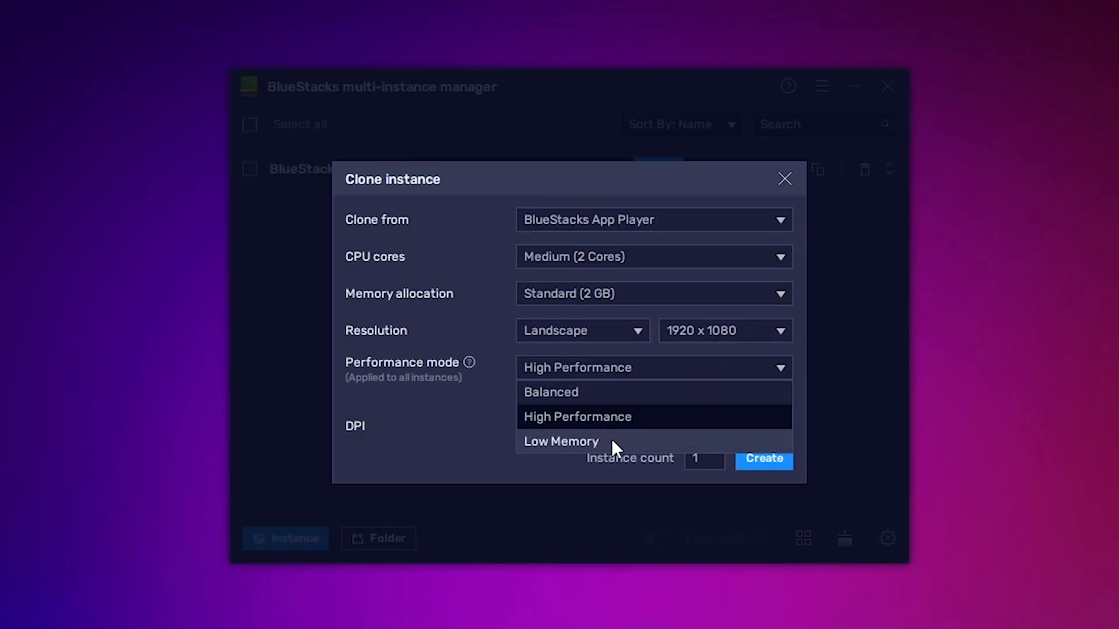
click(560, 441)
text(3)
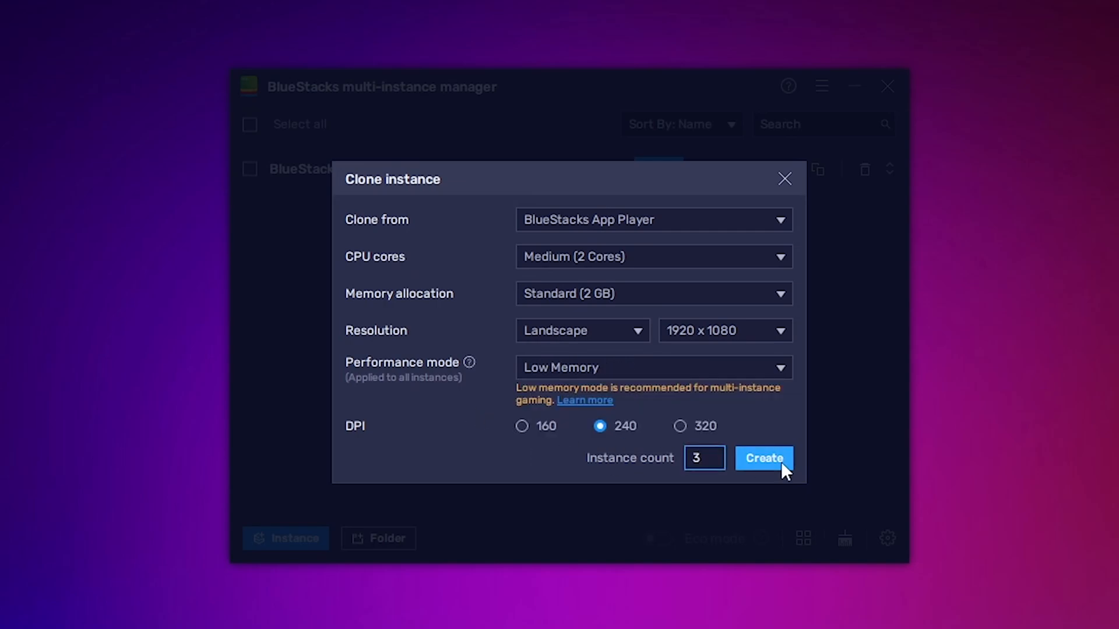
click(763, 458)
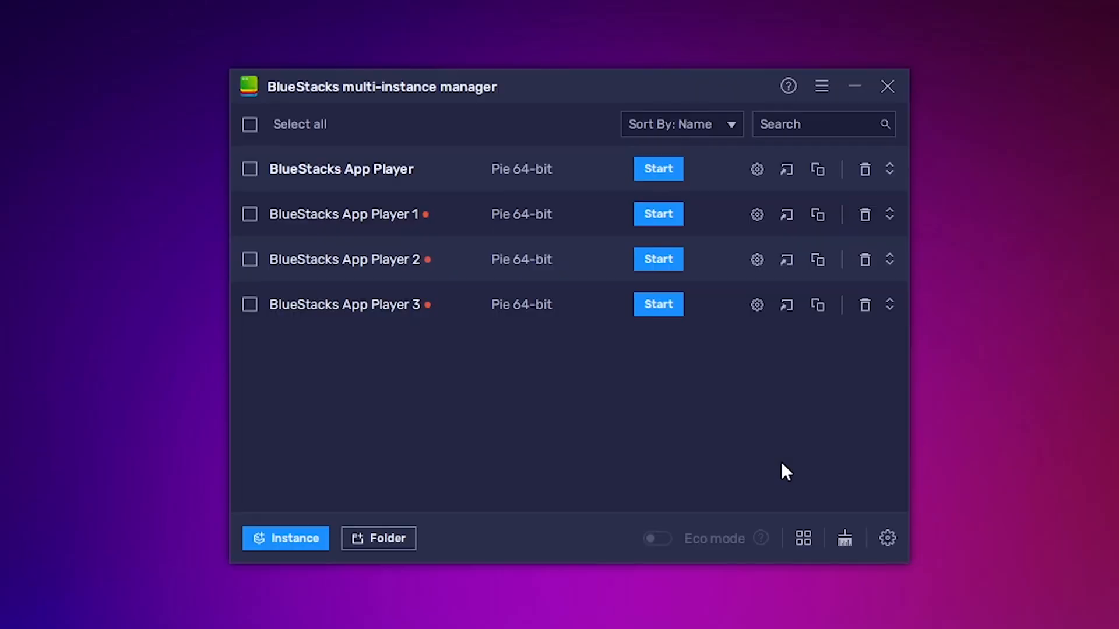
Step: Start all four BlueStacks App Player instances so they run tiled across the screen
click(249, 124)
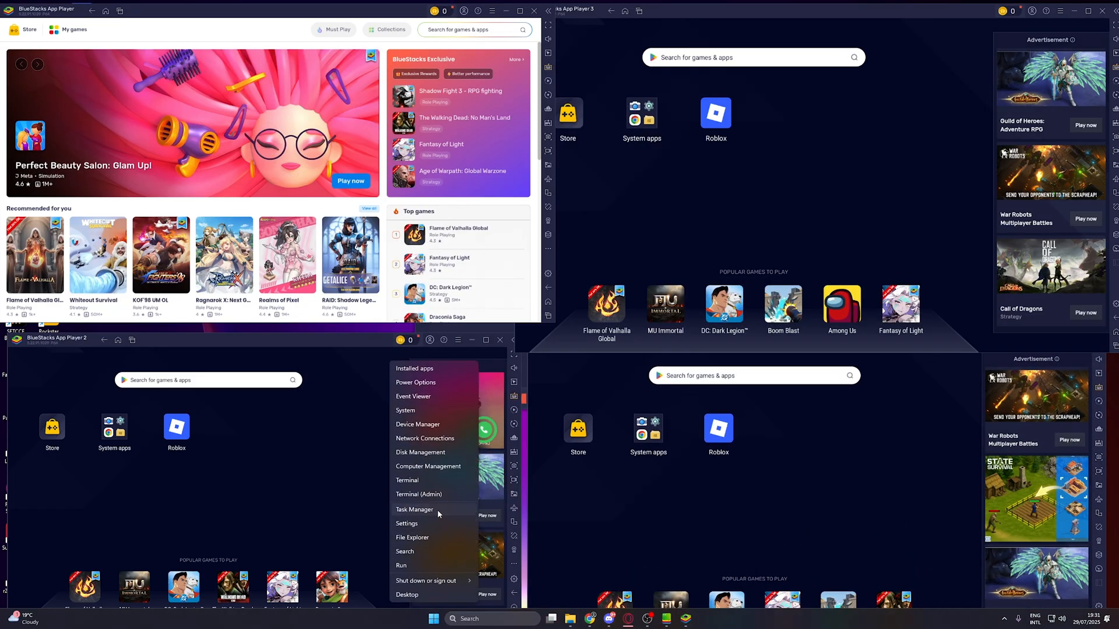
Step: Check CPU load (around 63%) in Task Manager's Performance view, then close Task Manager
click(415, 509)
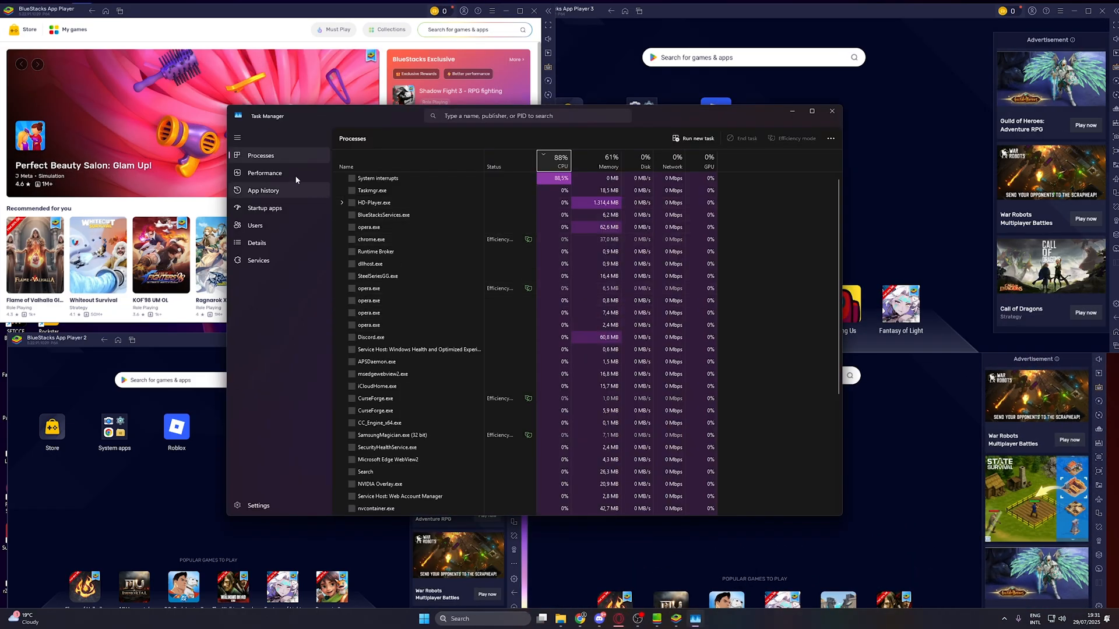
click(263, 172)
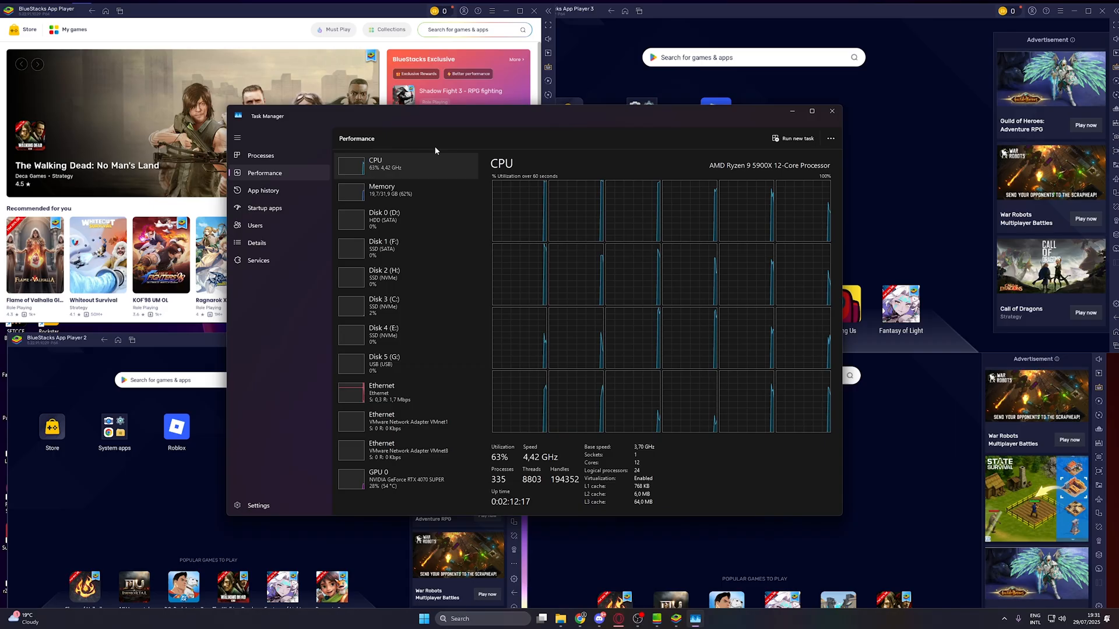
click(832, 110)
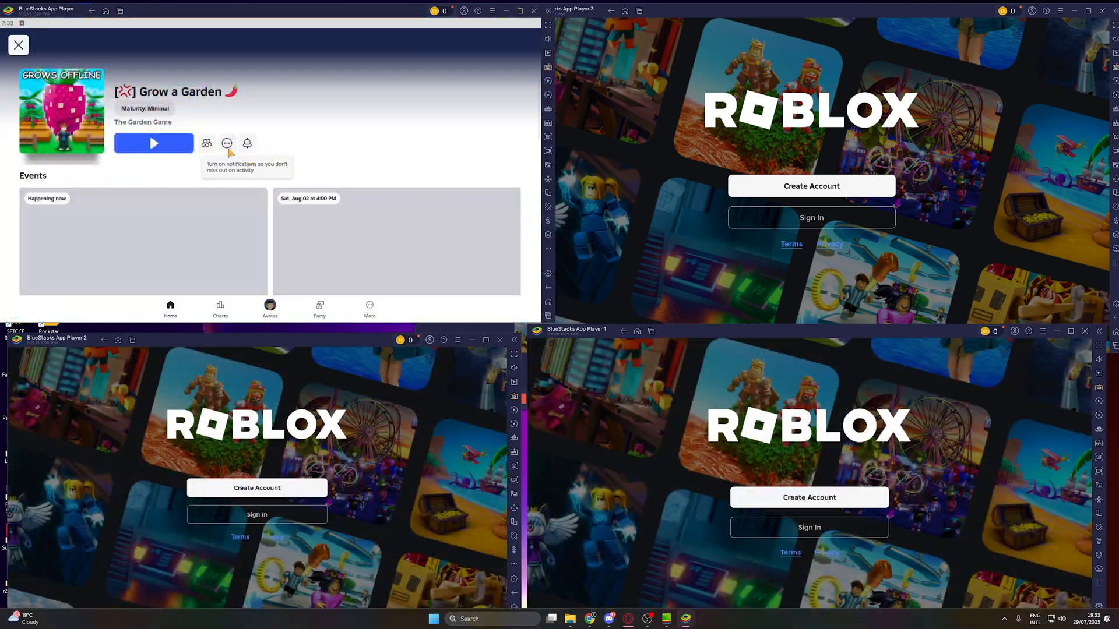
Step: Switch from the running instances to the browser for a Google search on tinytask
click(520, 11)
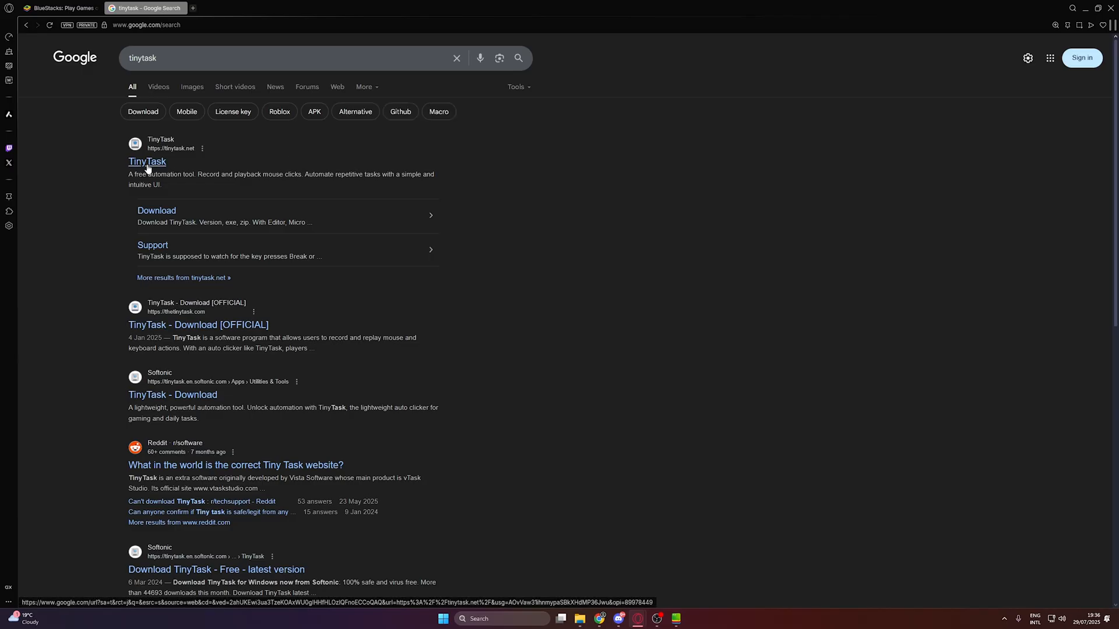
Step: Search Google for 'multiclicker' and download MultiClicker.exe from the SourceForge result
click(146, 161)
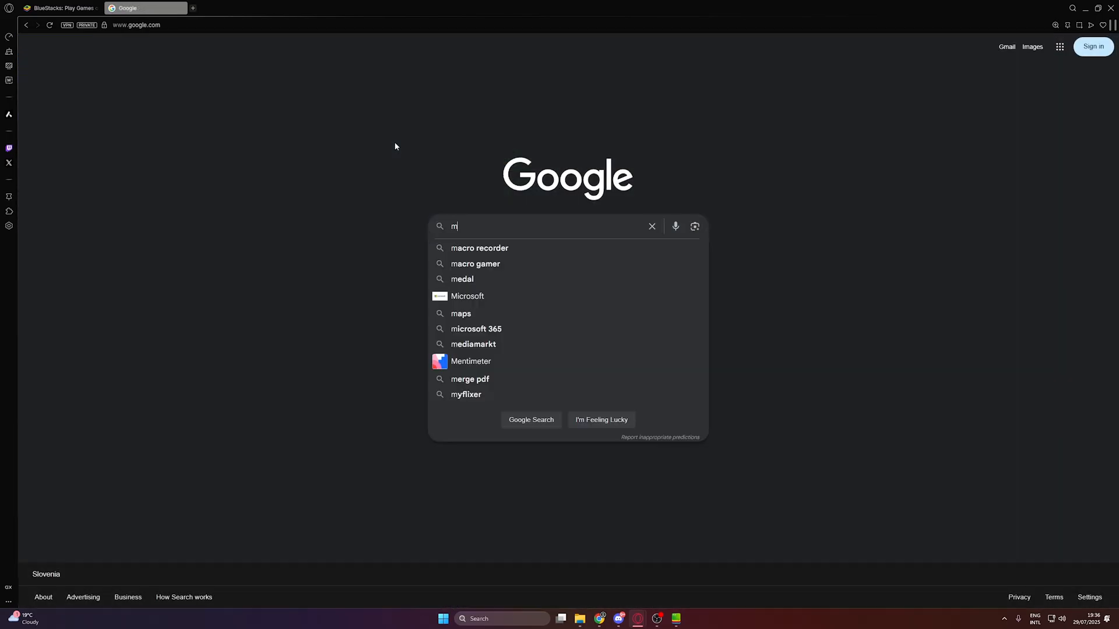
text(multiclicker)
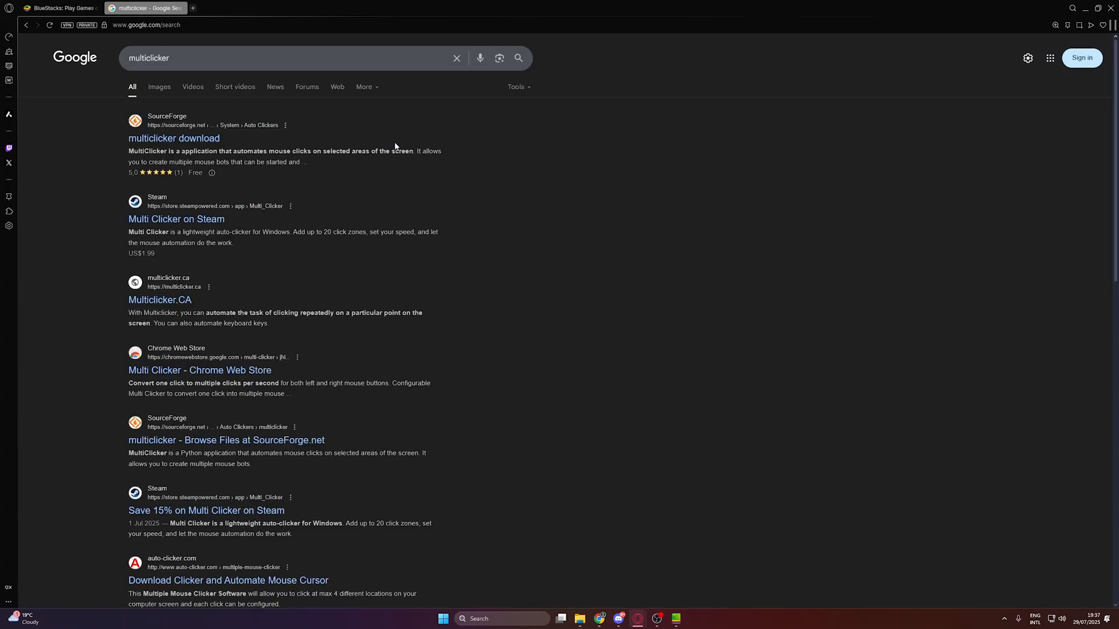
click(172, 138)
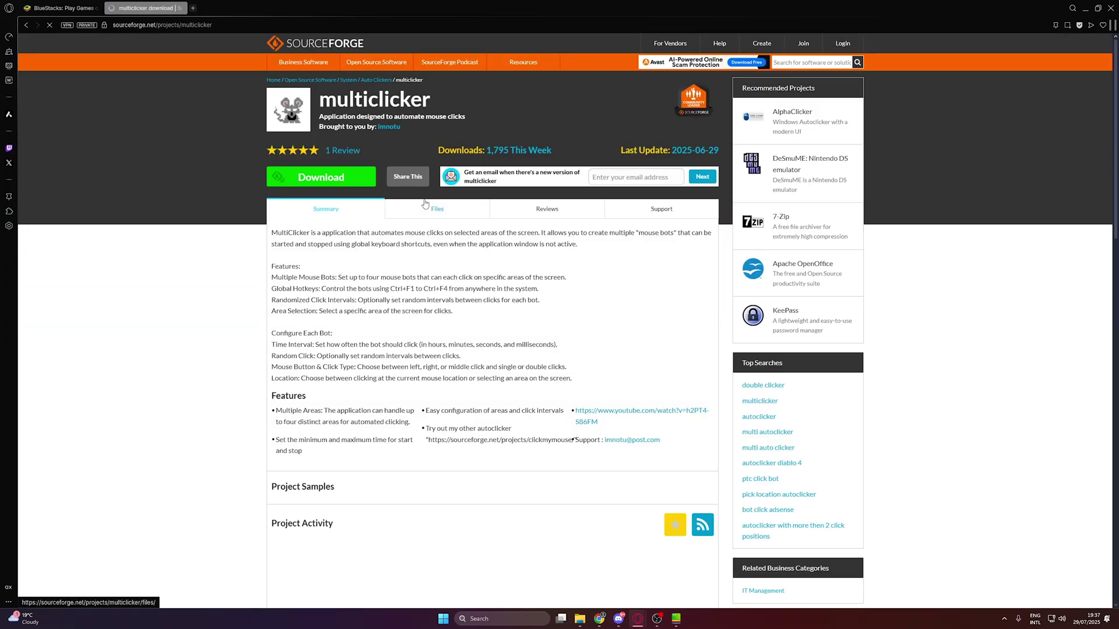
click(320, 177)
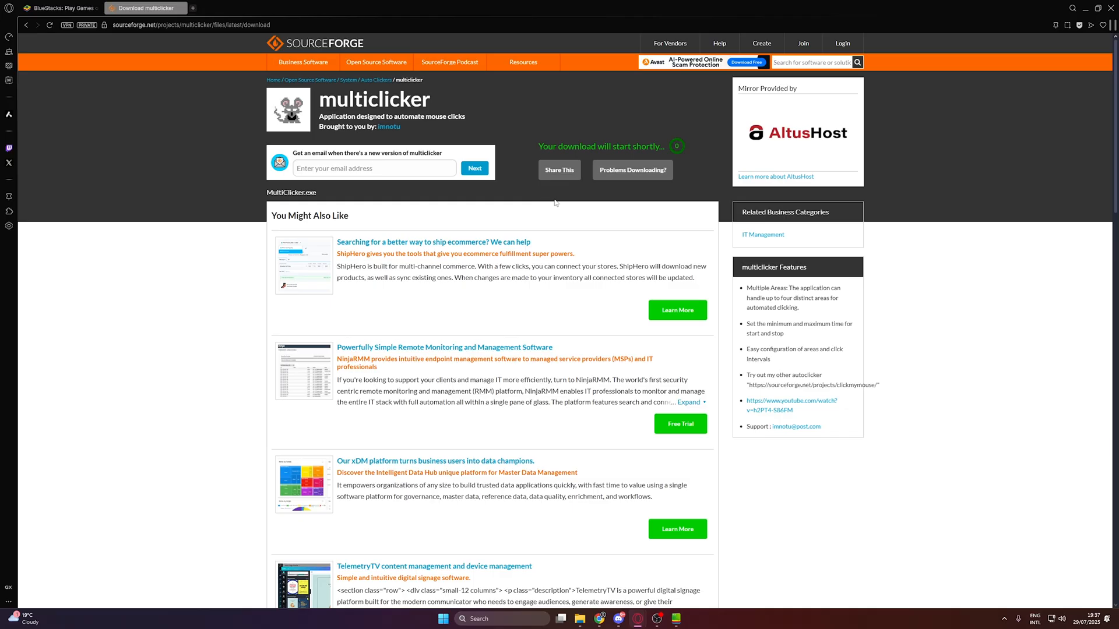
mouse_move(623, 177)
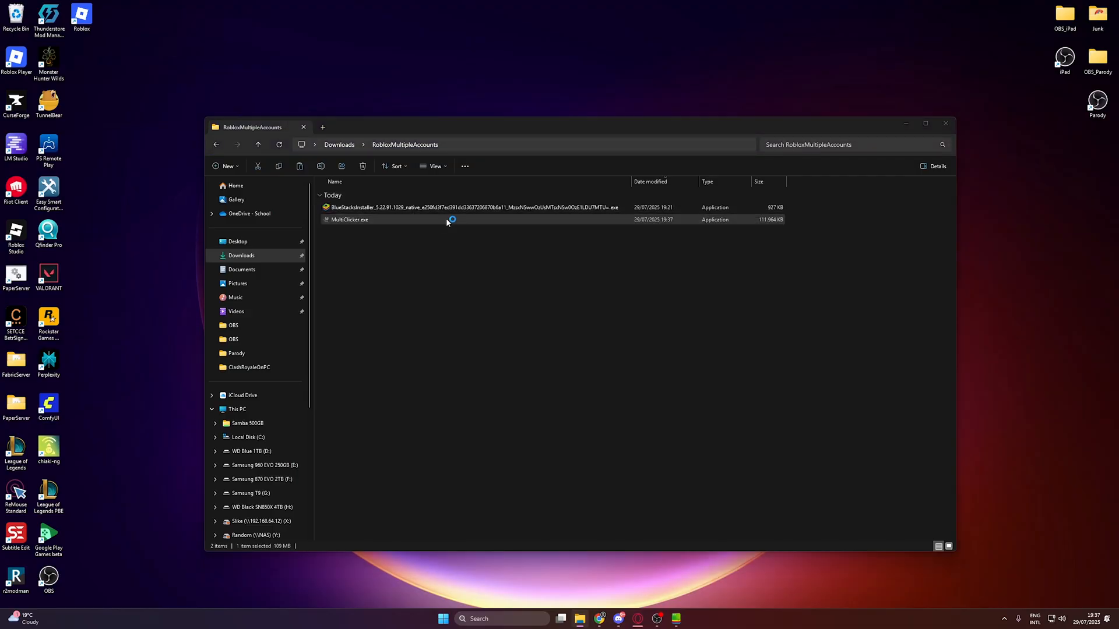
Step: Launch MultiClicker.exe and run it anyway past the SmartScreen warning
double_click(350, 219)
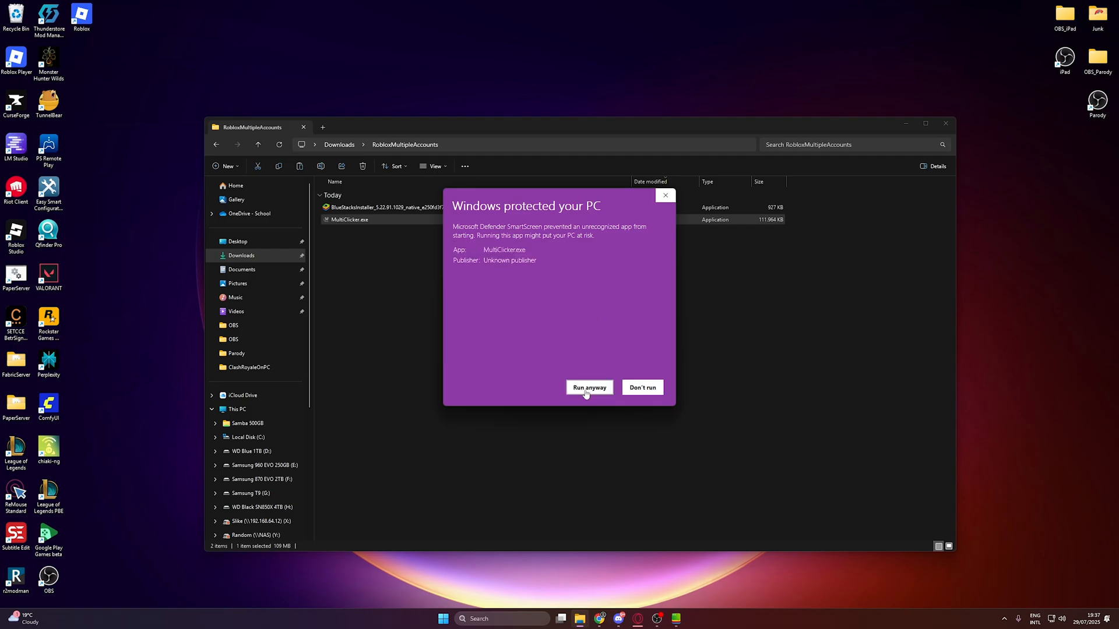
click(588, 388)
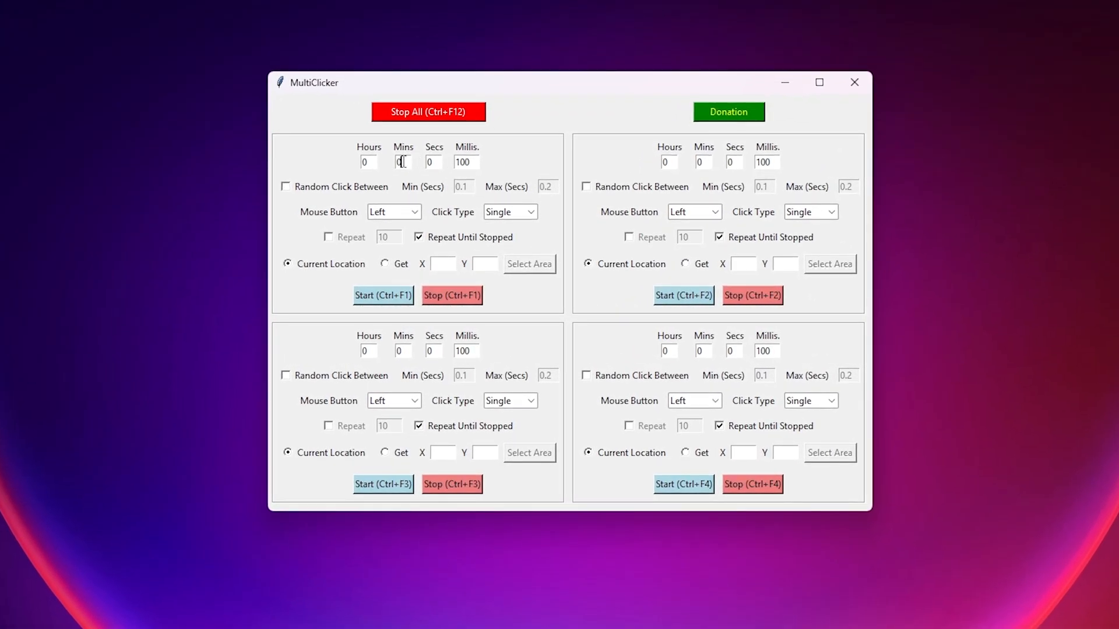
mouse_move(447, 173)
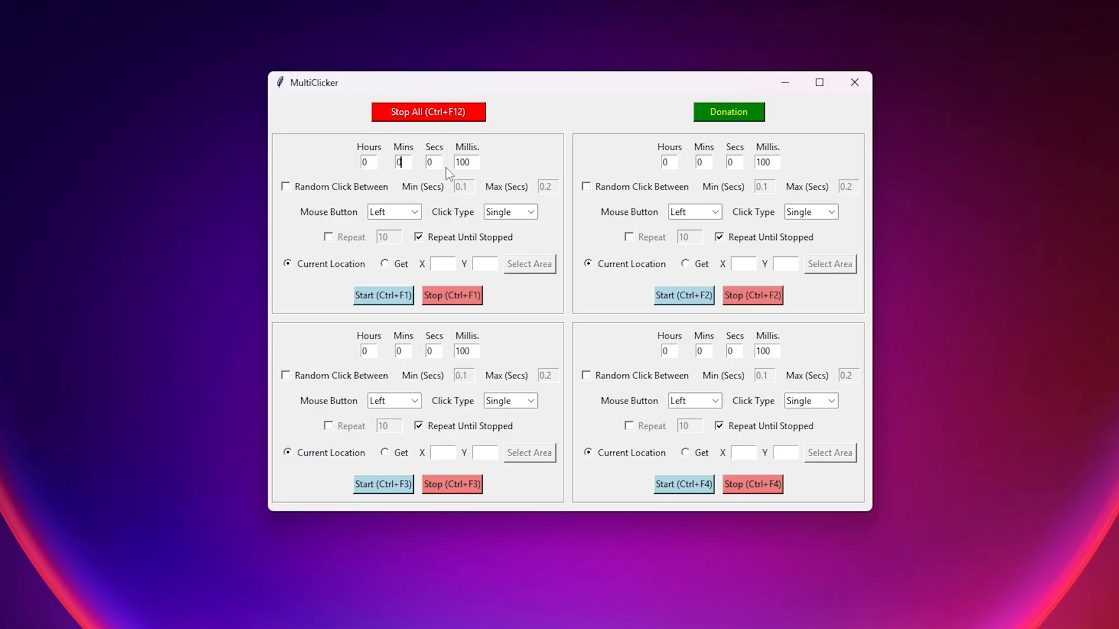
Step: Set the bots' interval to 20 seconds and capture a fixed click position for the third bot
text(20)
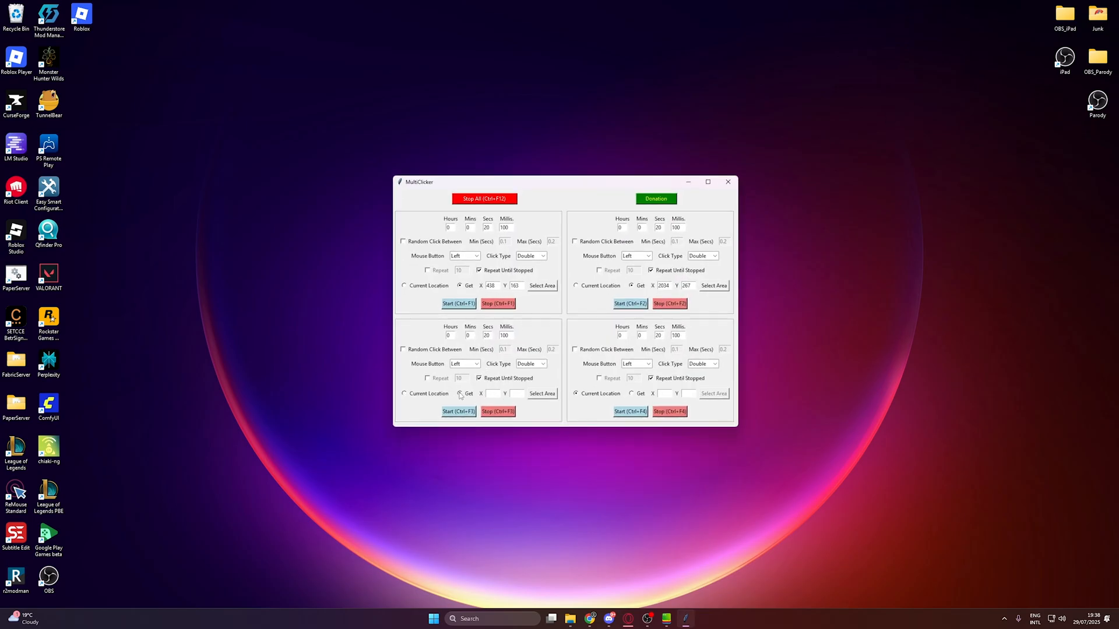
click(462, 394)
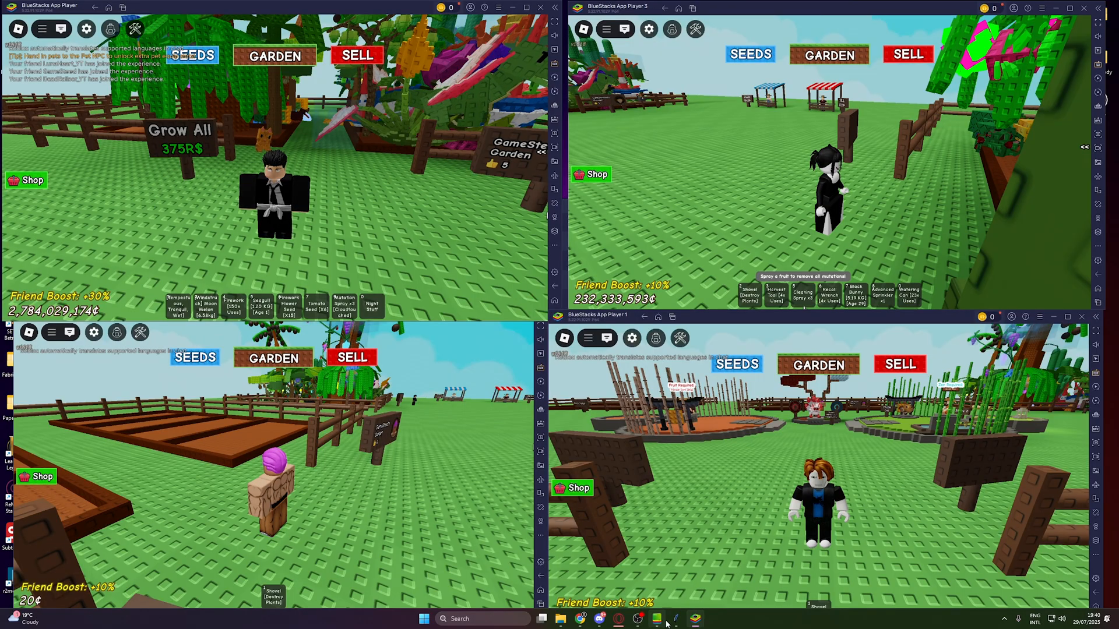
Step: Check the four running bots' countdowns in MultiClicker, then hide it behind the games
click(660, 619)
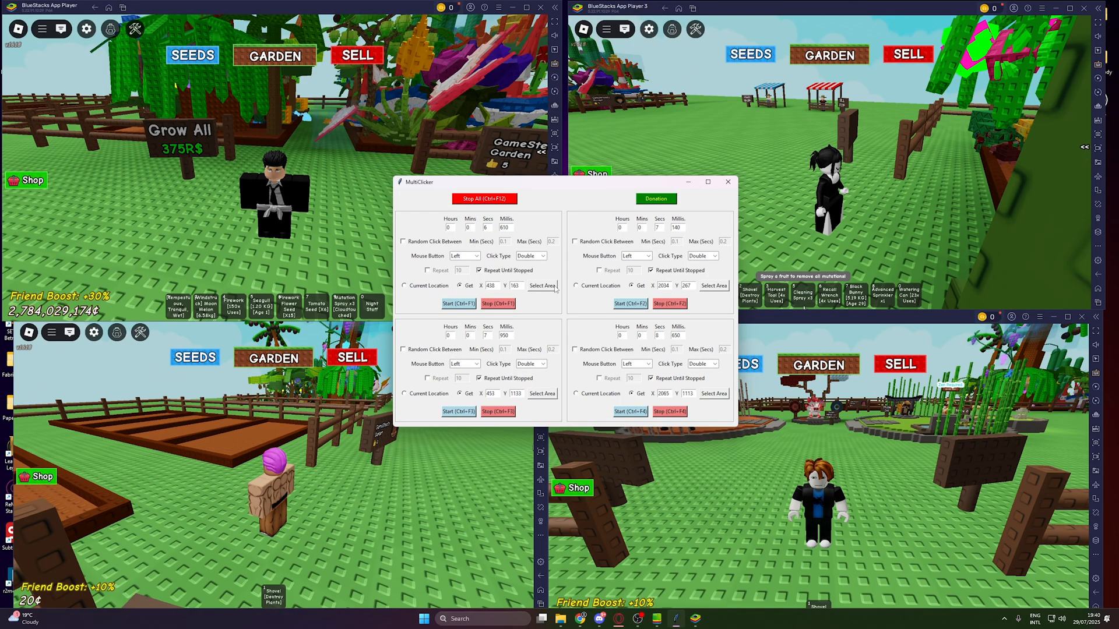
click(728, 181)
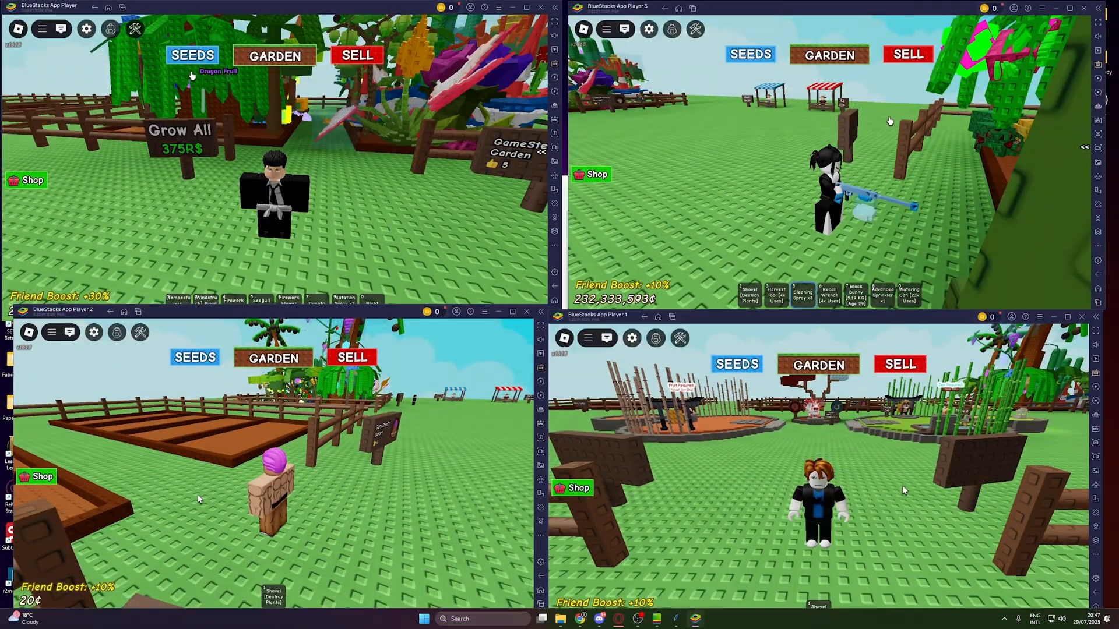